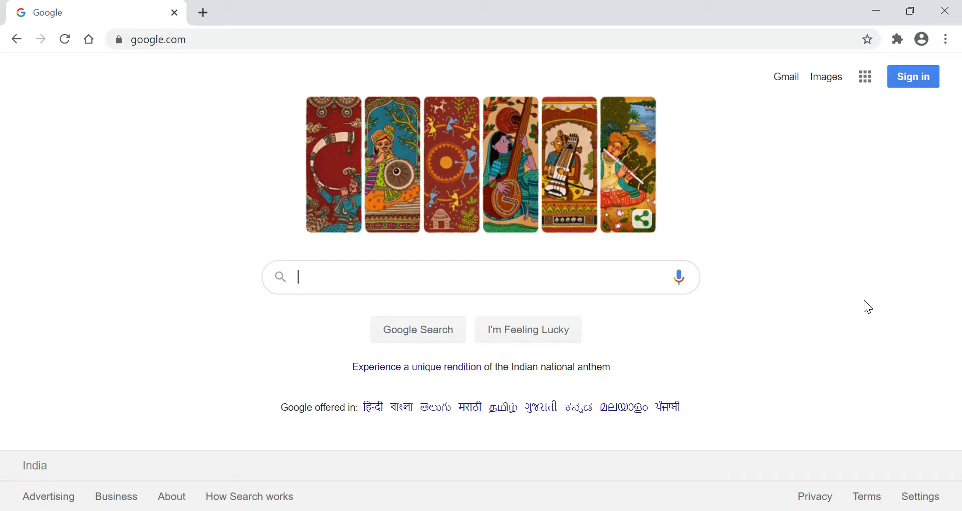
Search Google for 'visual studio code' and open the Visual Studio Code download page
type("Vi")
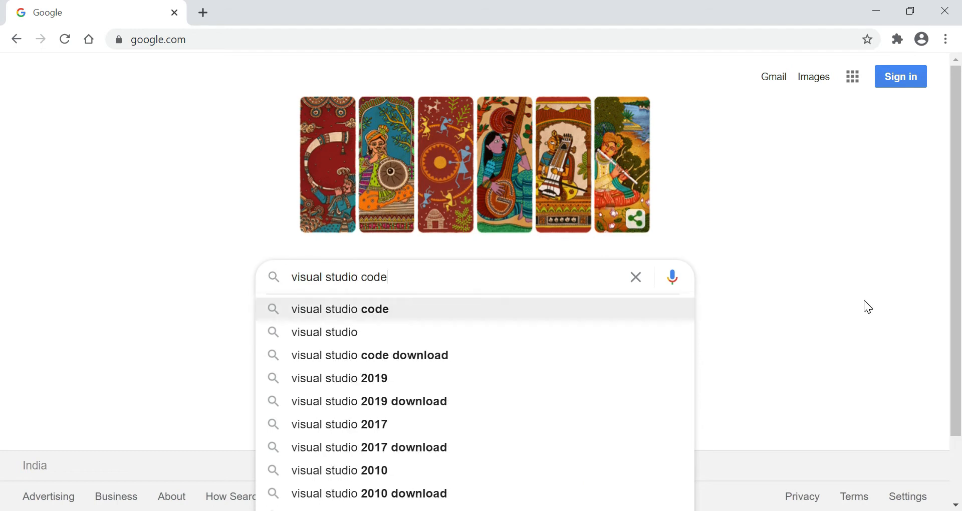
key("enter")
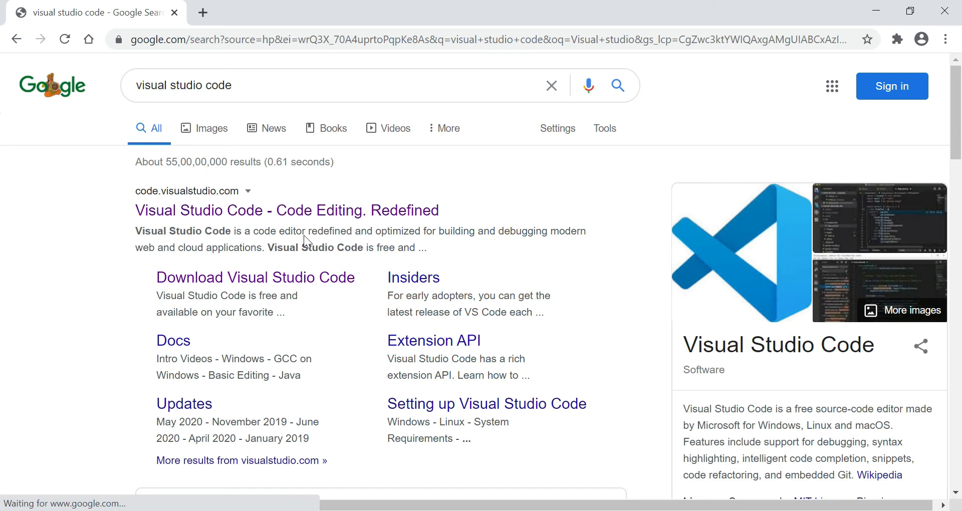
left_click(255, 277)
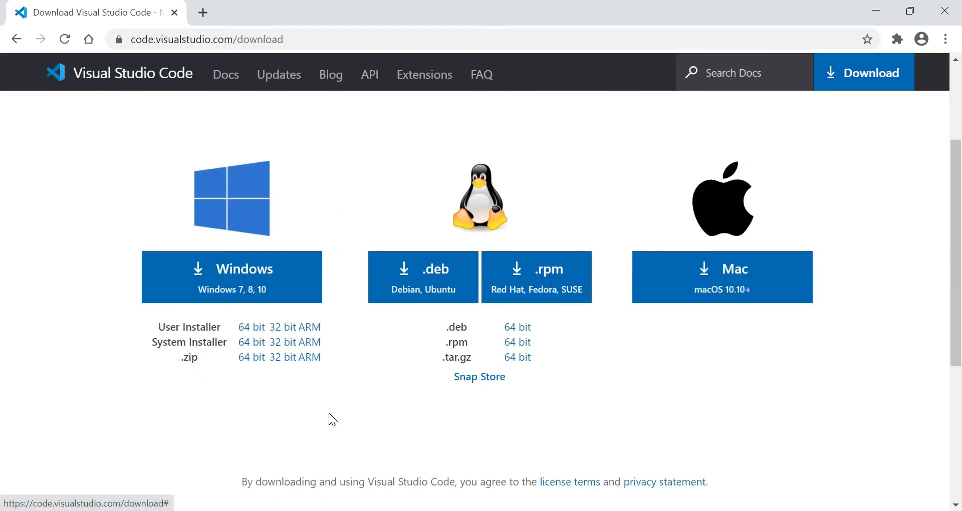
mouse_move(312, 381)
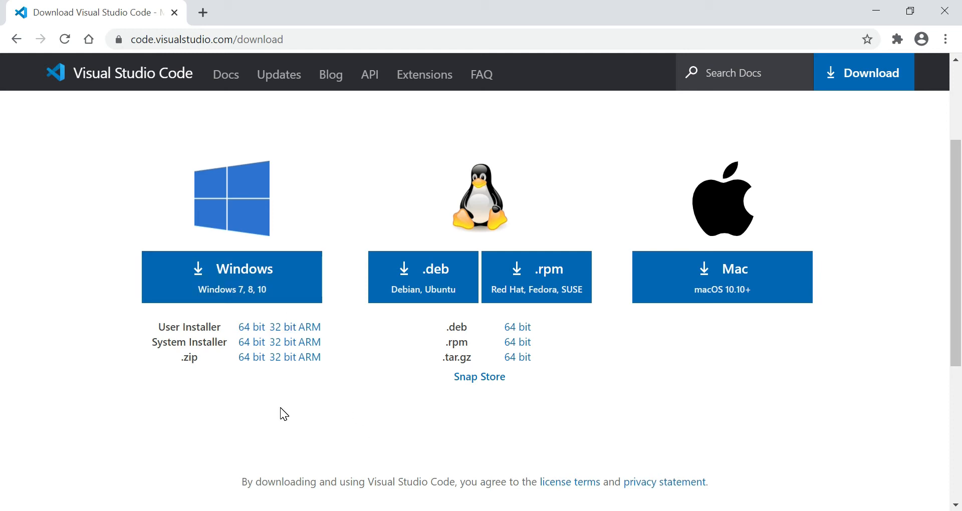
mouse_move(487, 351)
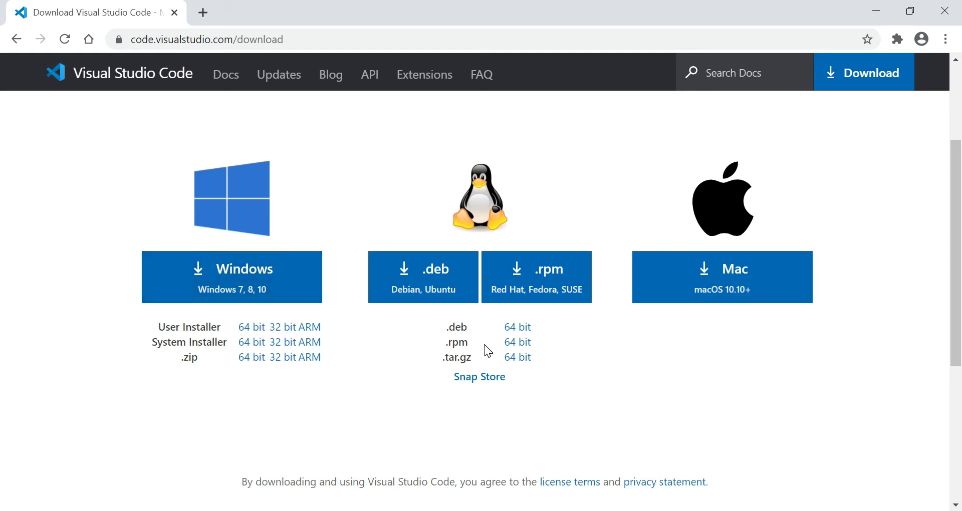
mouse_move(467, 218)
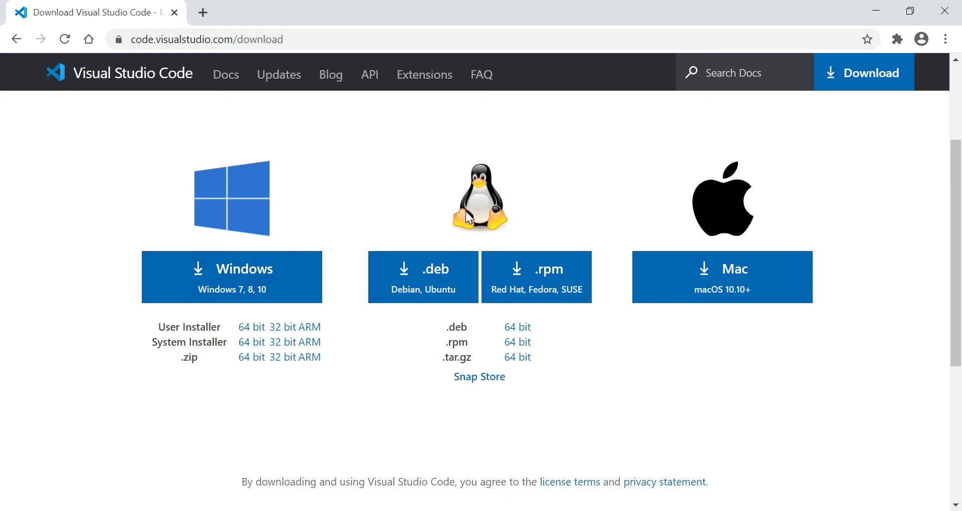
mouse_move(517, 317)
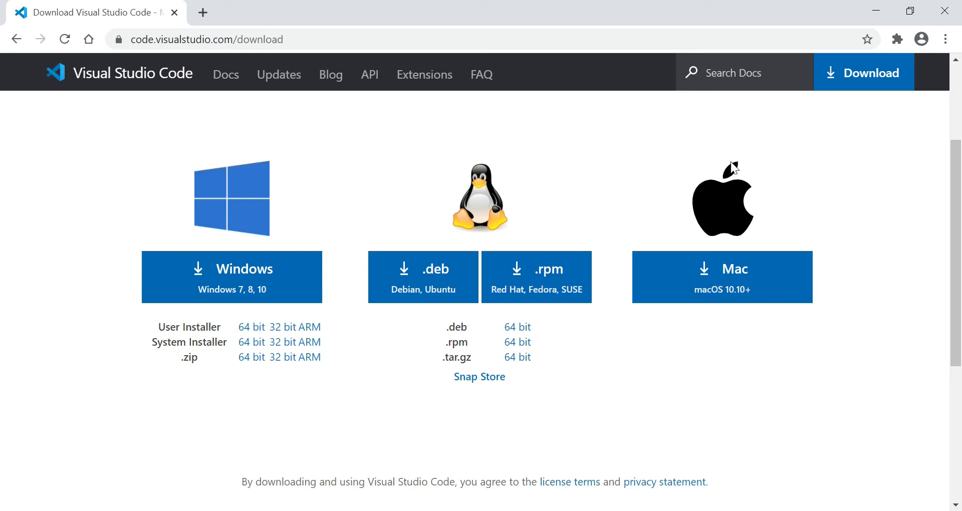
mouse_move(723, 276)
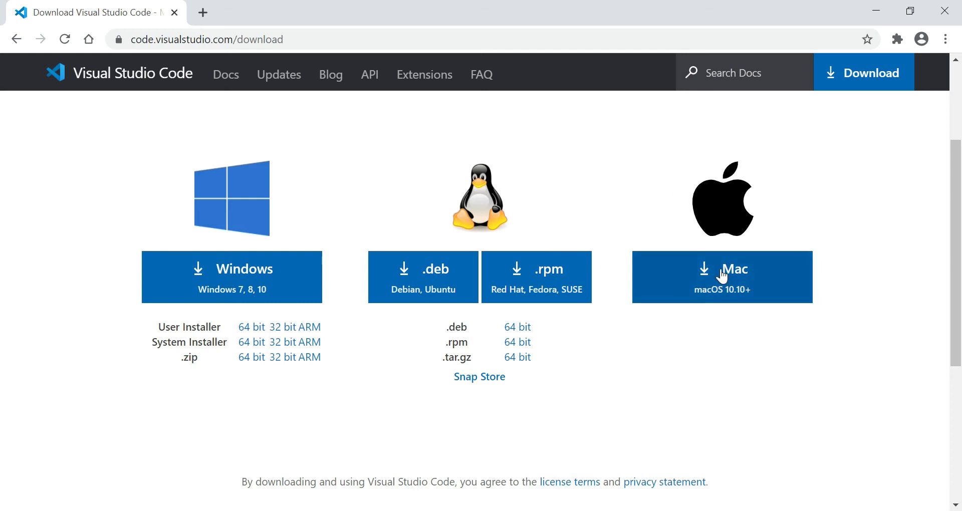
mouse_move(187, 239)
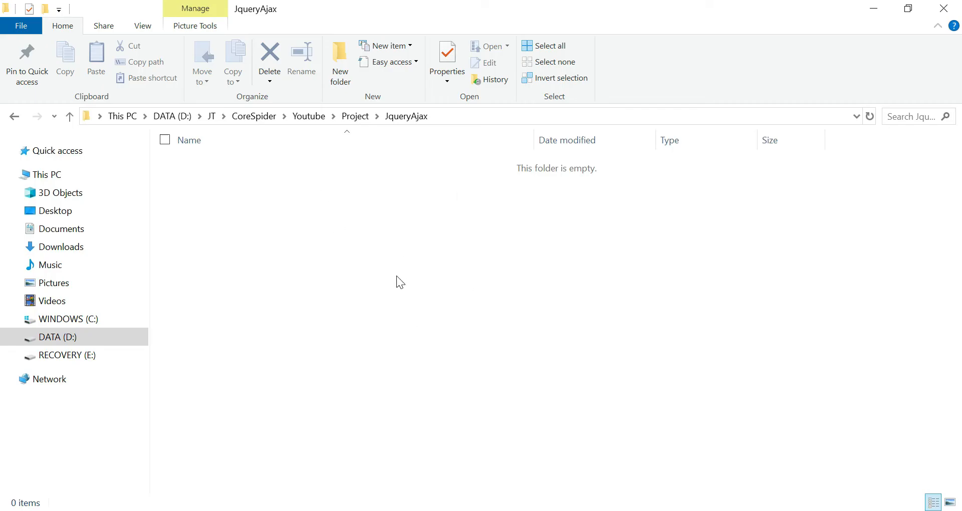
mouse_move(454, 230)
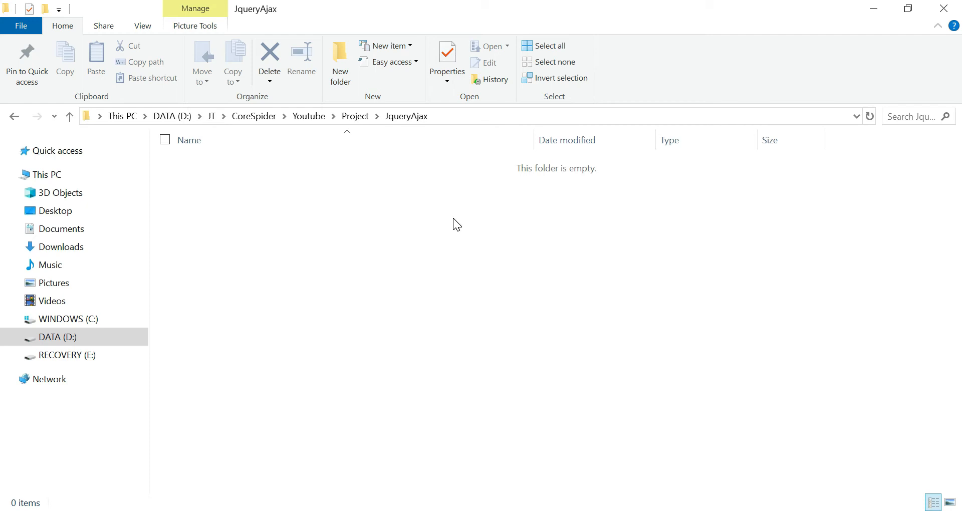
Open a PowerShell window from the empty JqueryAjax folder's context menu
right_click(457, 224)
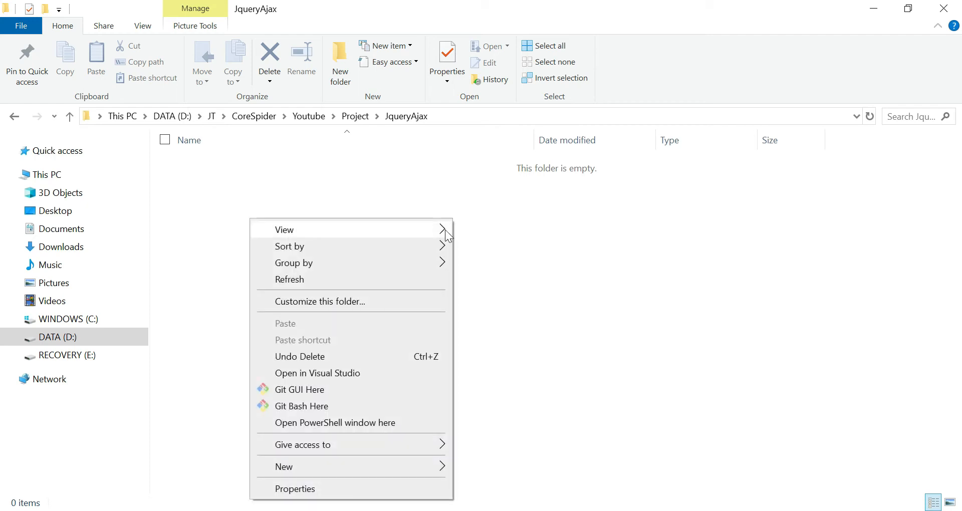
mouse_move(342, 426)
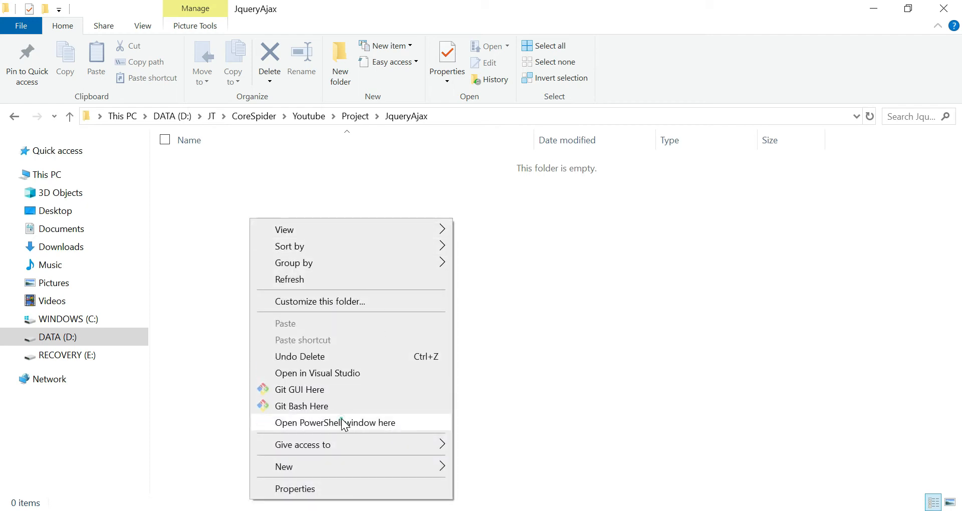
left_click(336, 423)
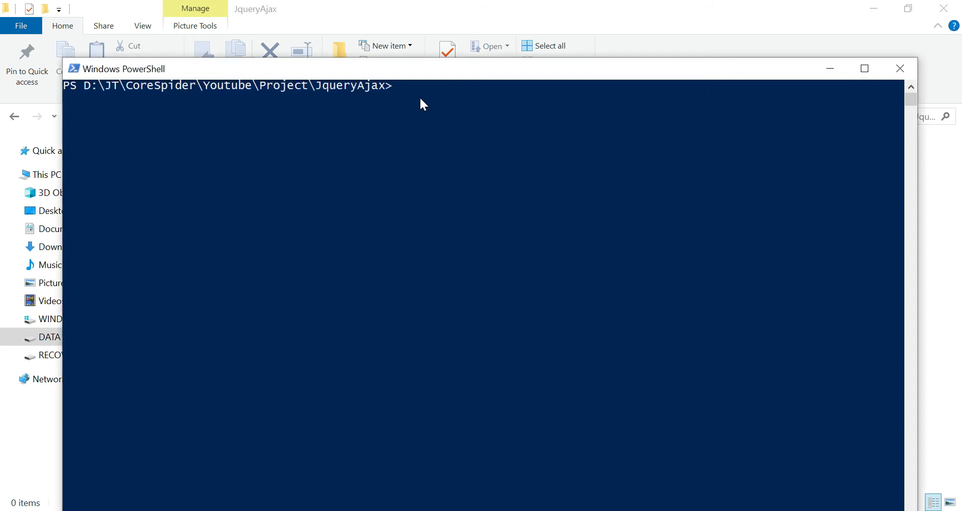
Enter 'code .' at the JqueryAjax prompt to open the folder in VS Code
type("code .")
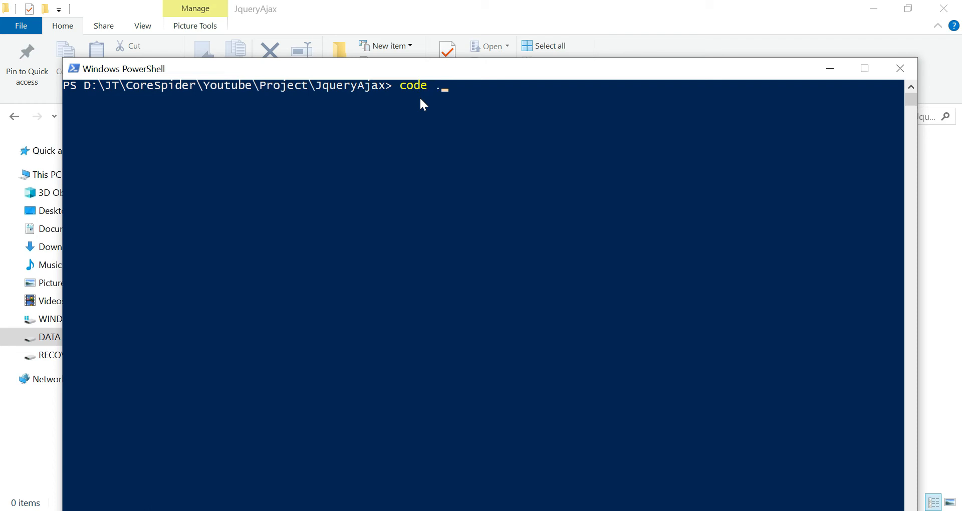
mouse_move(420, 94)
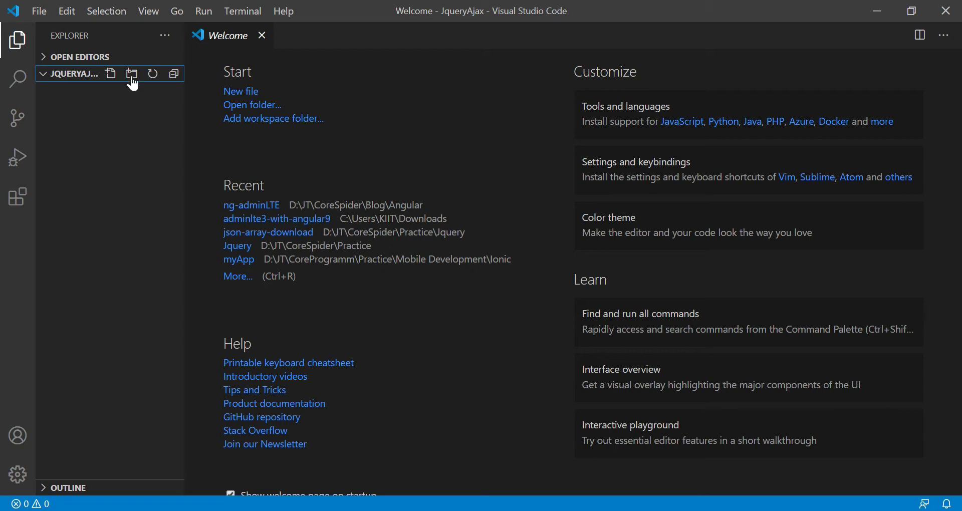
Create a ReadExternalJson folder in the JqueryAjax project and start a new file inside it
left_click(131, 74)
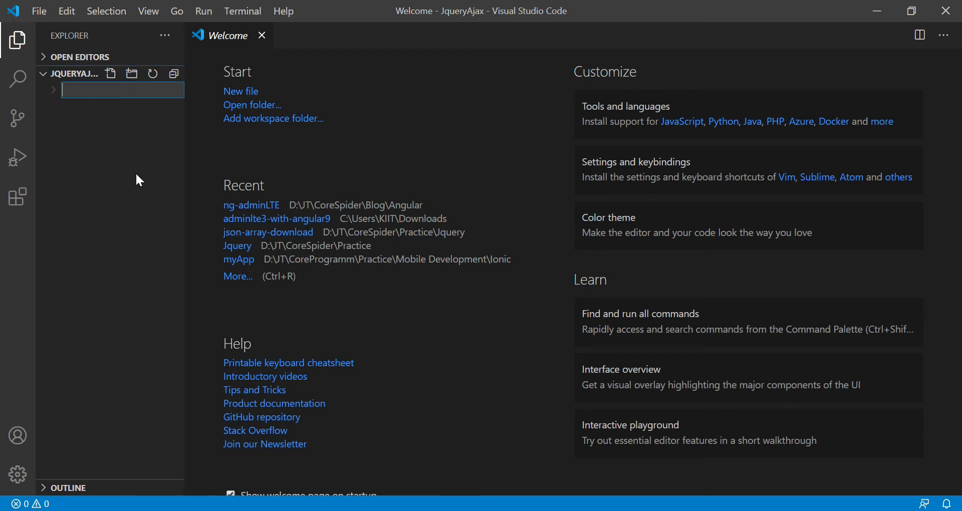
type("ReadExter")
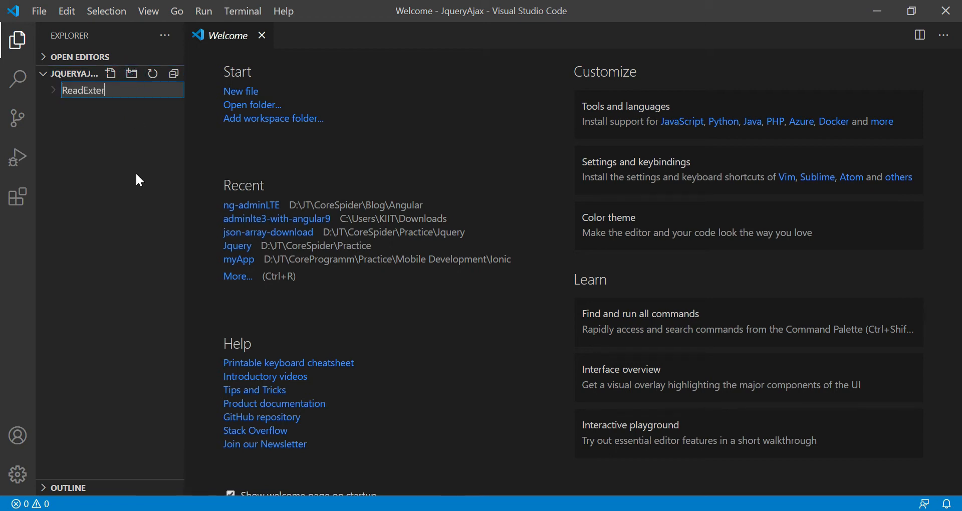
type("nalJson")
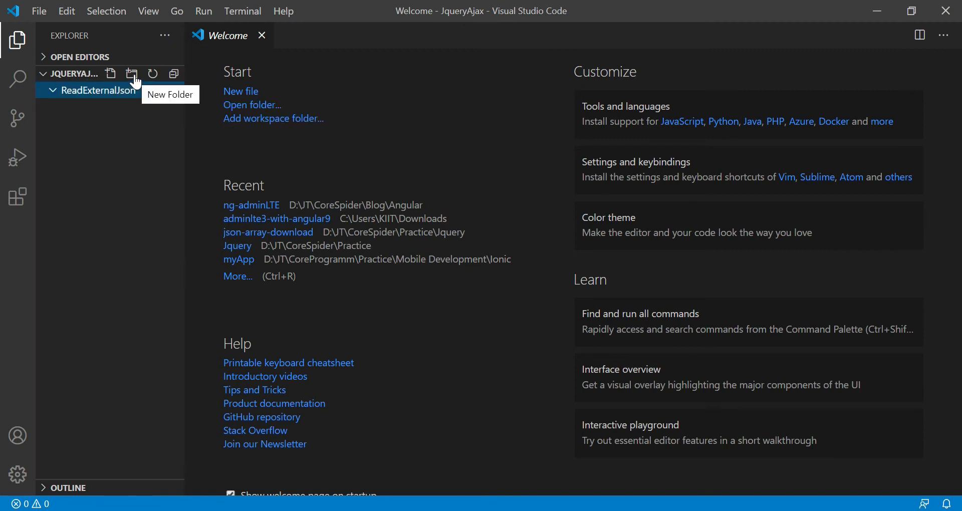
left_click(111, 74)
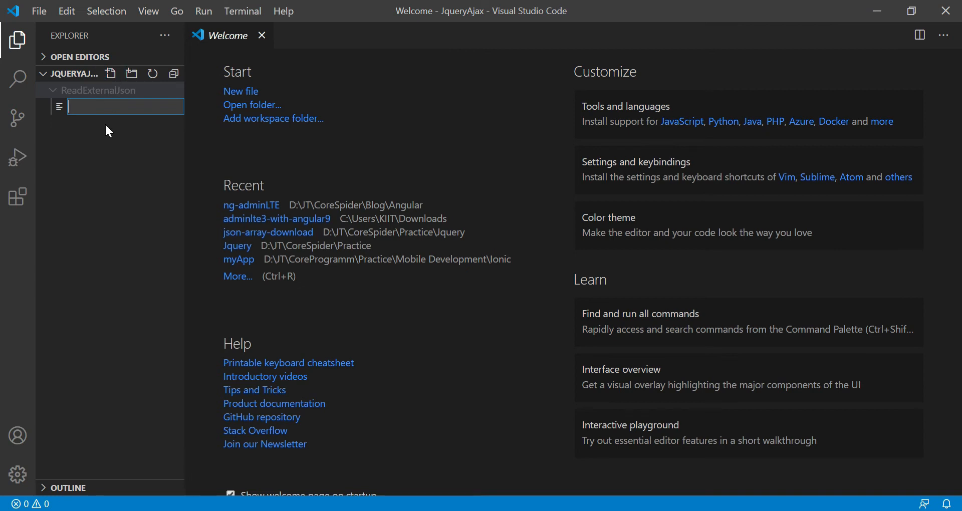
Name the new file index.html, then start a second file named sample.json
type("index.")
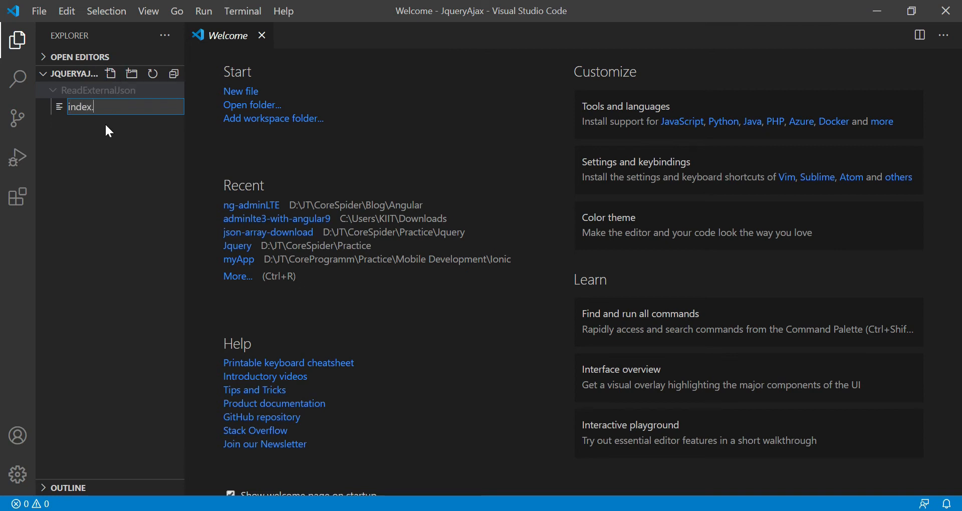
type("html")
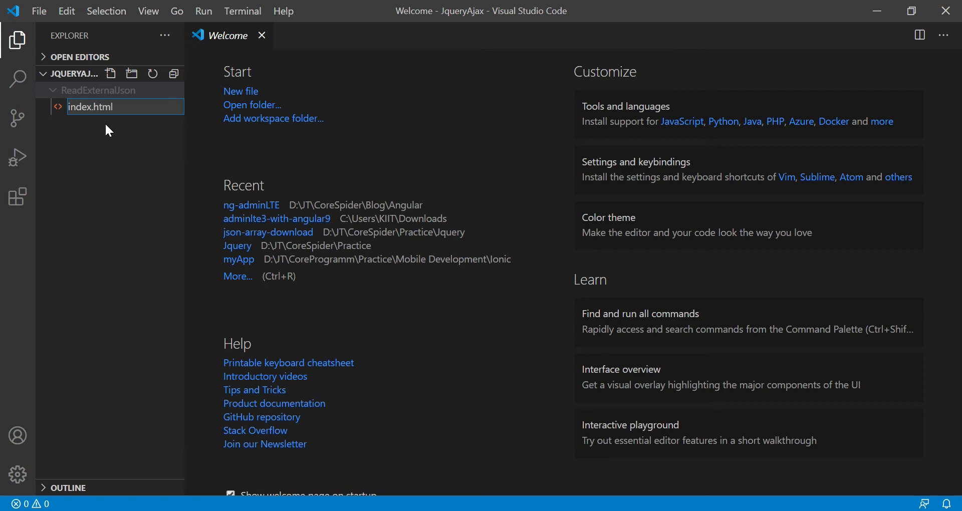
left_click(111, 74)
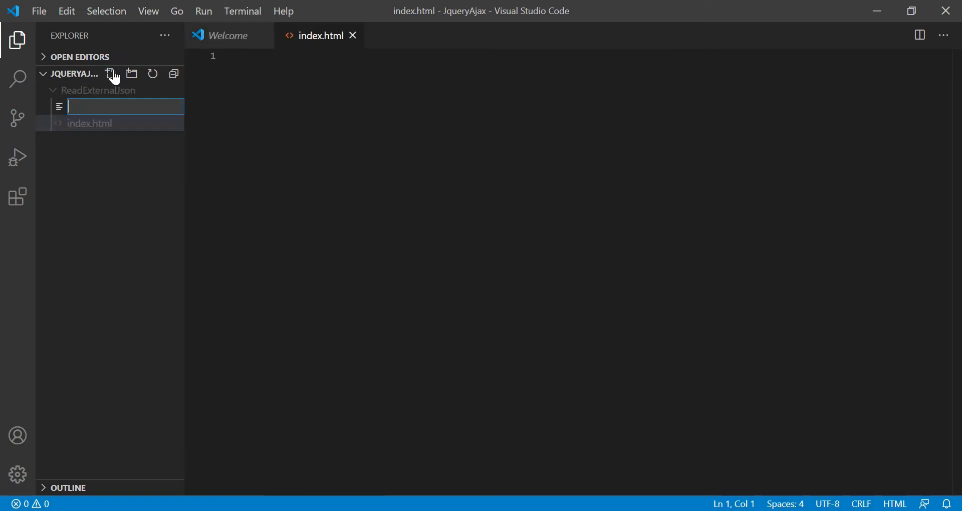
type("sample.json")
left_click(559, 56)
type("{\"first")
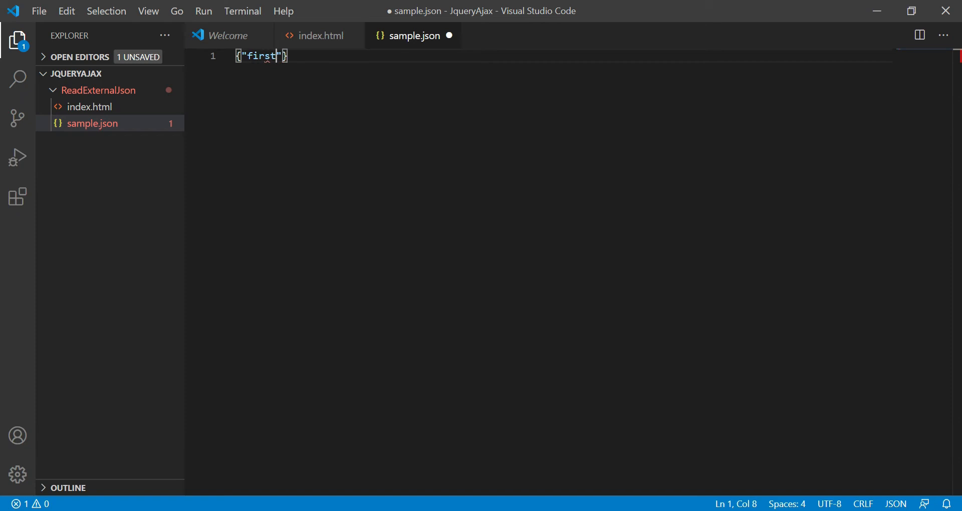
Type the JSON object with first_anme john, last_name smith and location properties
type("_anme")
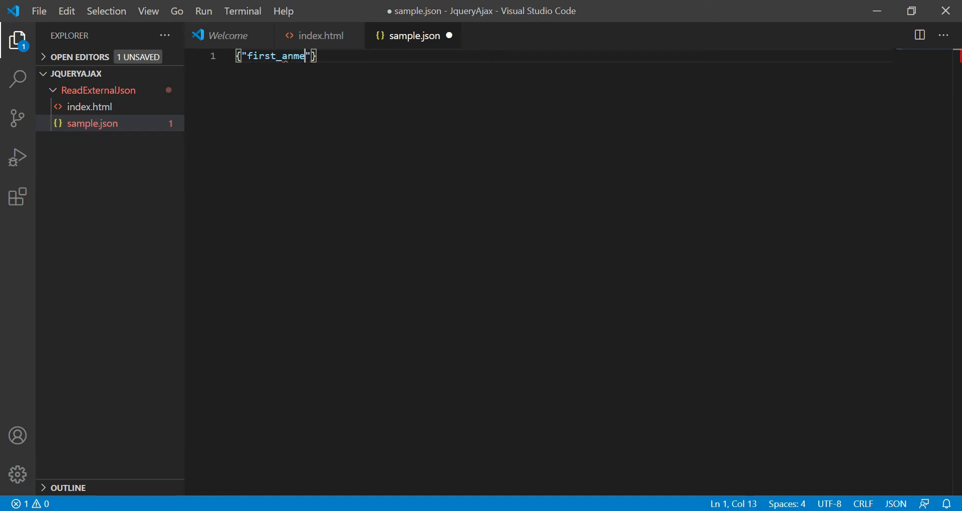
type(":\"john\", \"last_")
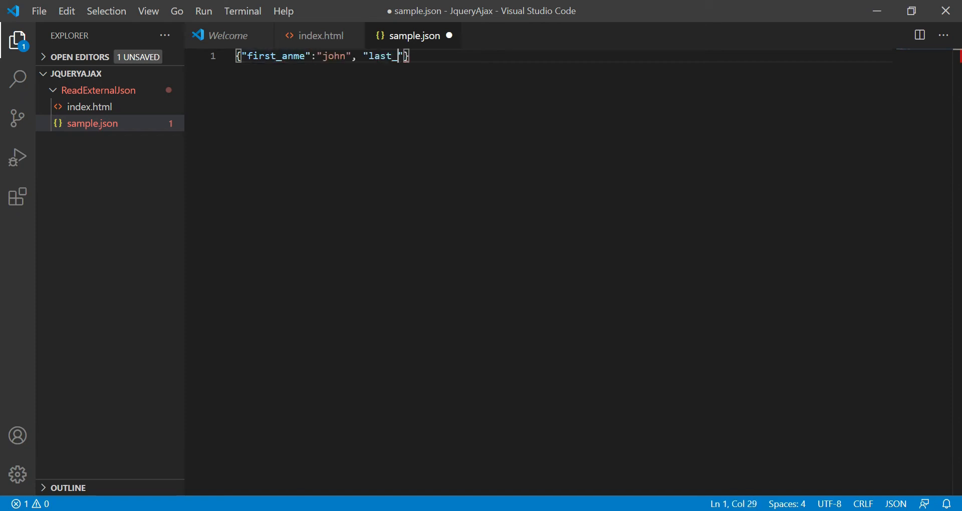
type("name")
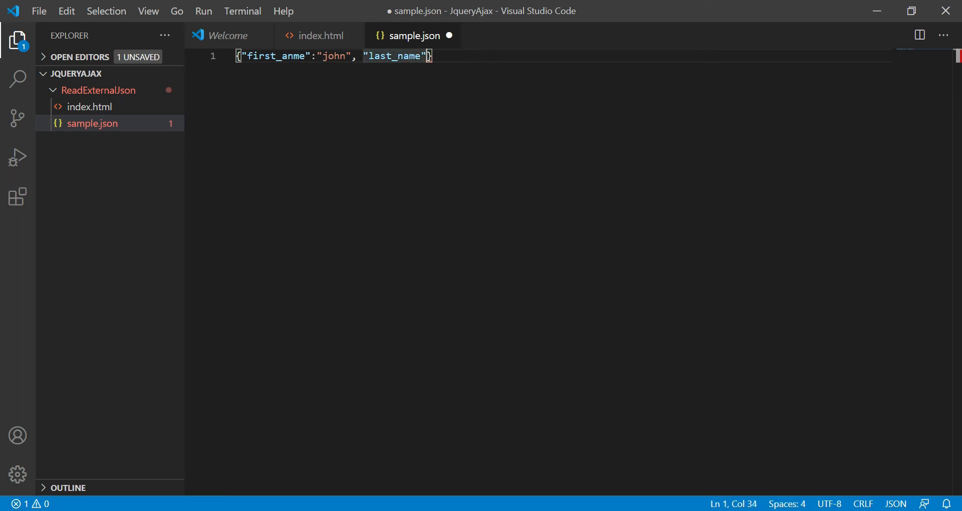
type(":\"\"")
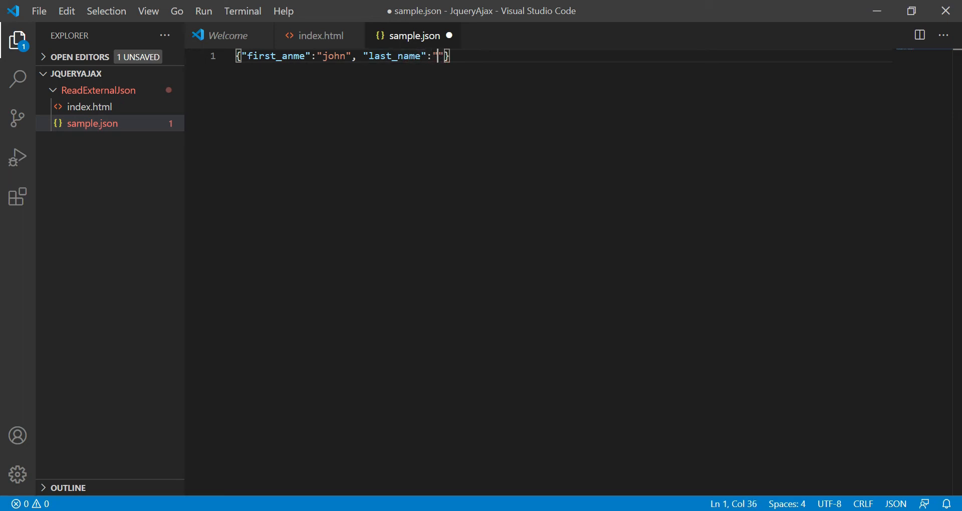
type("smith")
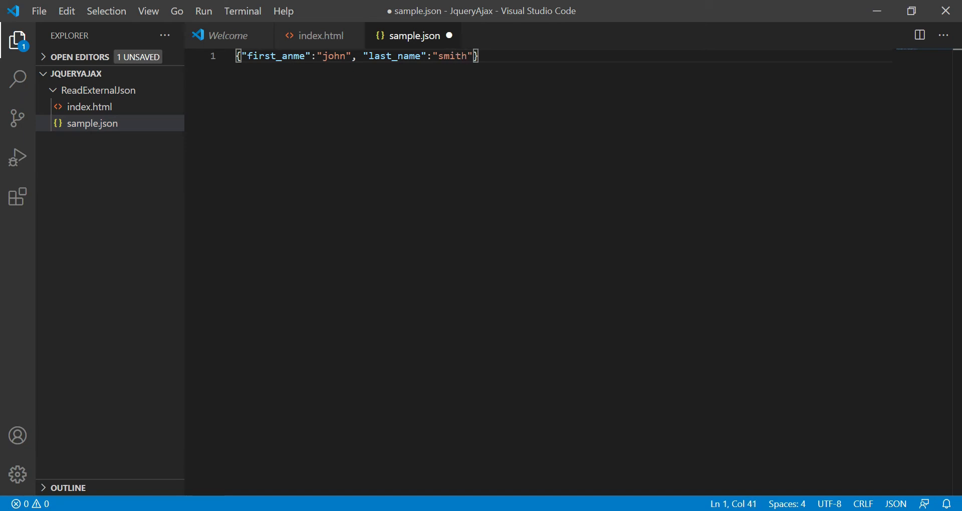
type(",\"\"")
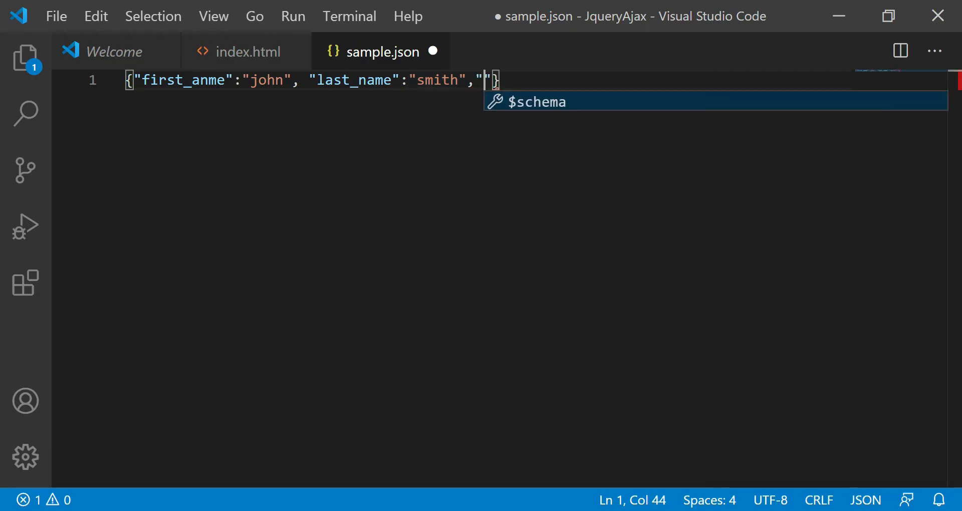
type("location")
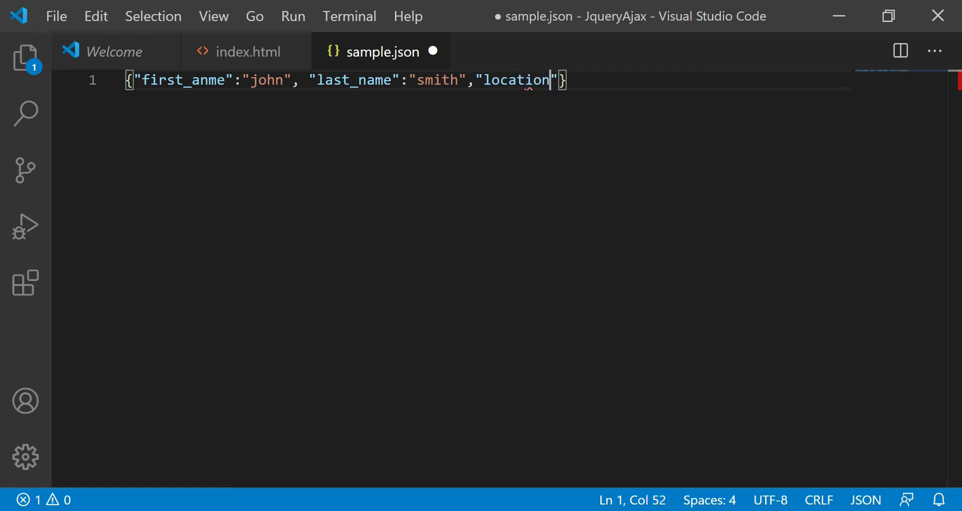
type(":\"USA")
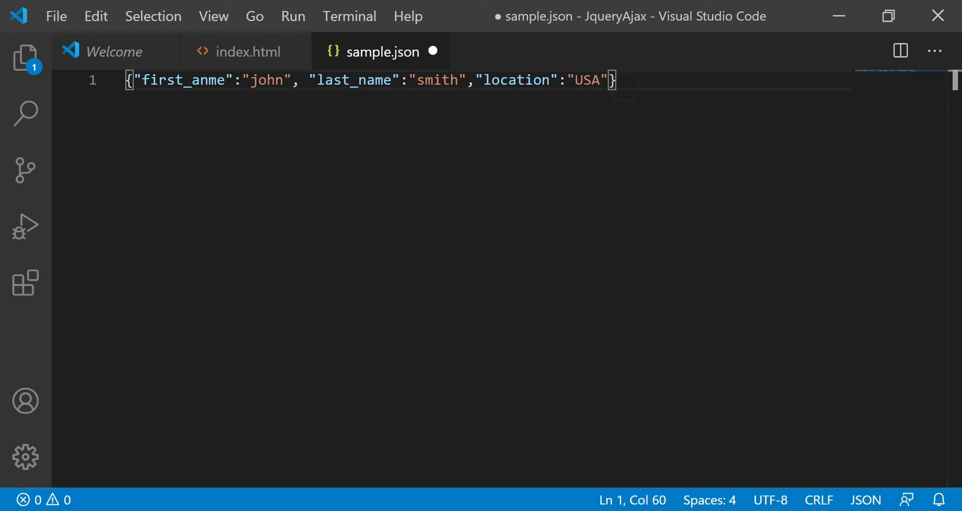
Save sample.json and verify it in the ReadExternalJson folder in File Explorer
key("ctrl+s")
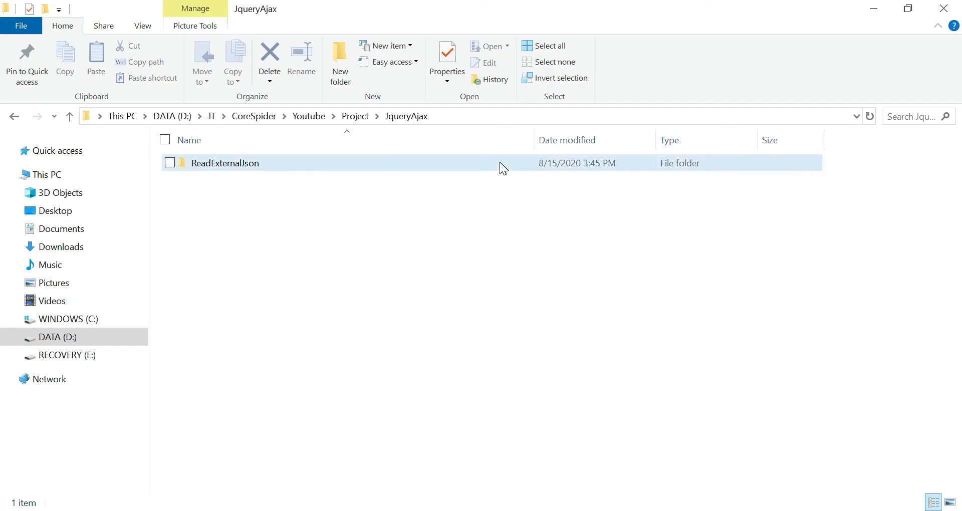
double_click(225, 163)
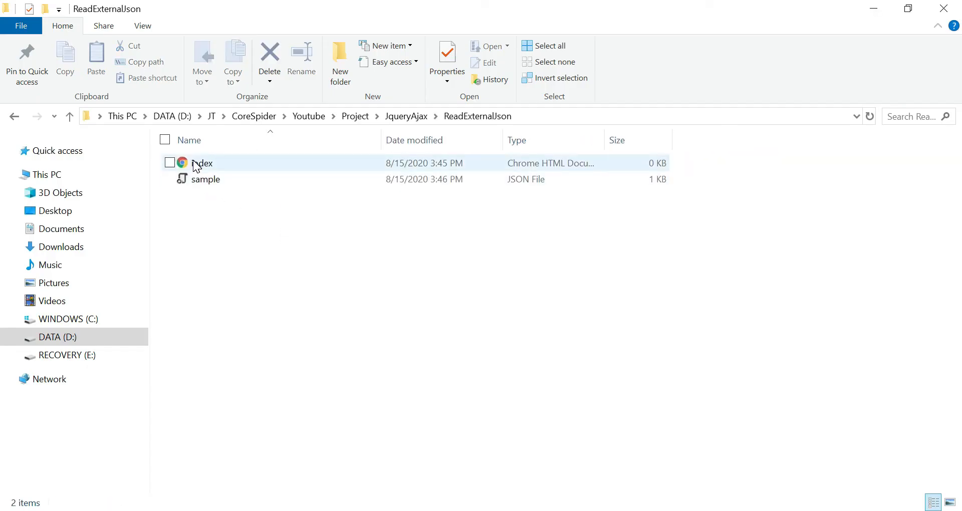
left_click(205, 178)
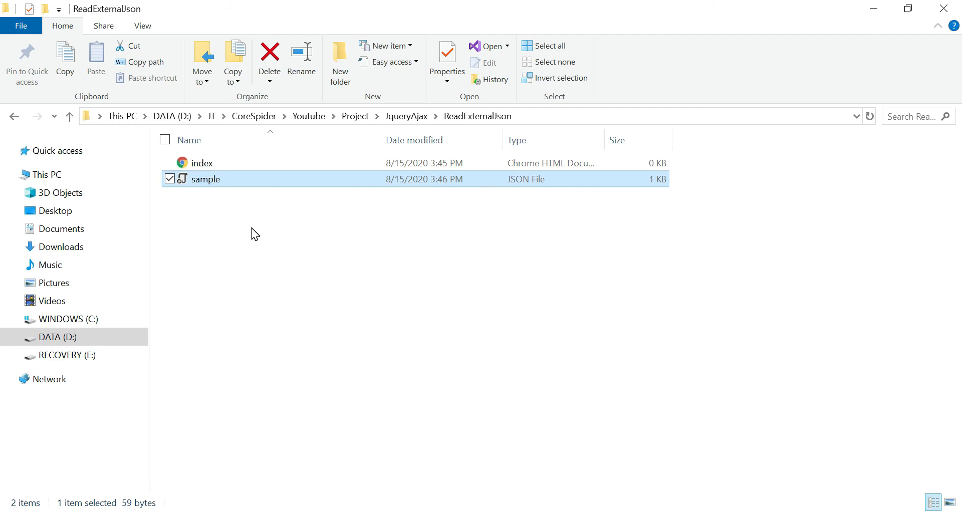
double_click(205, 178)
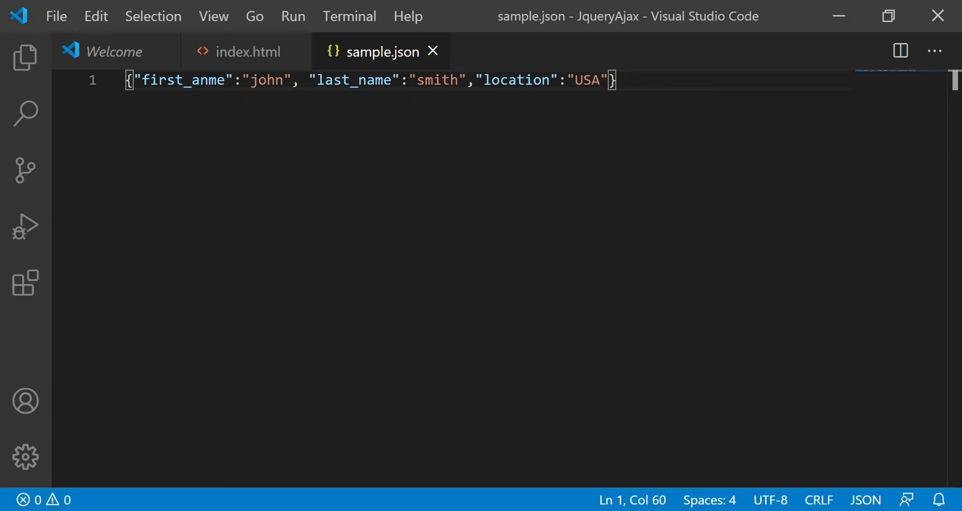
Write html, head and body tags in index.html with an empty div in the body
left_click(248, 52)
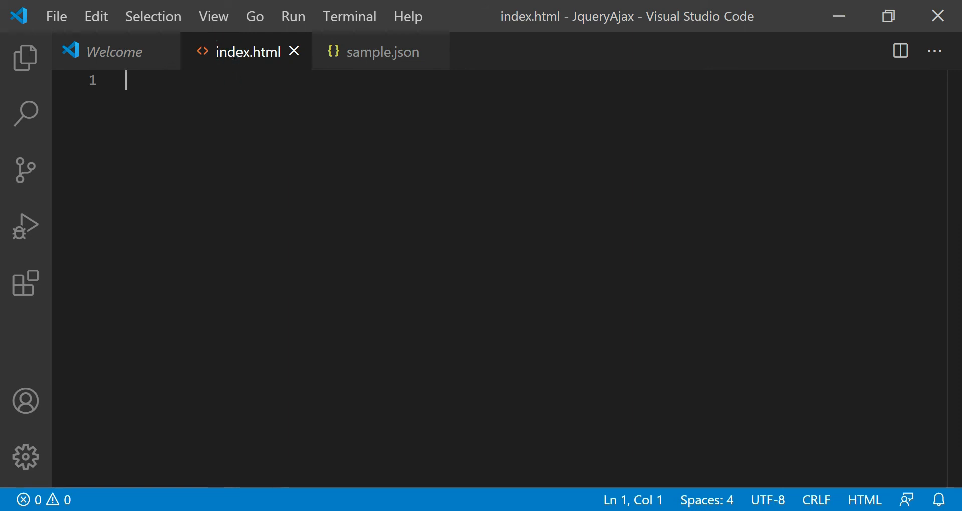
type("<html></html>")
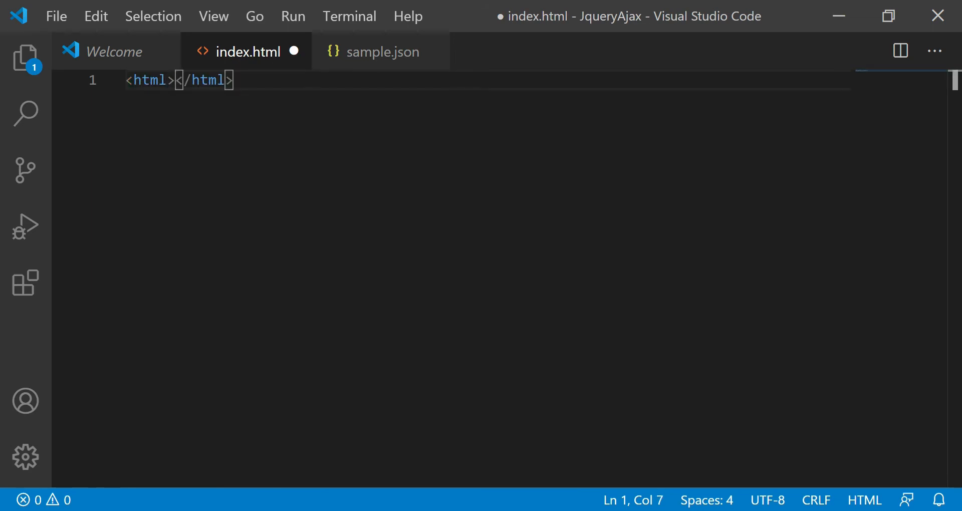
type("head>")
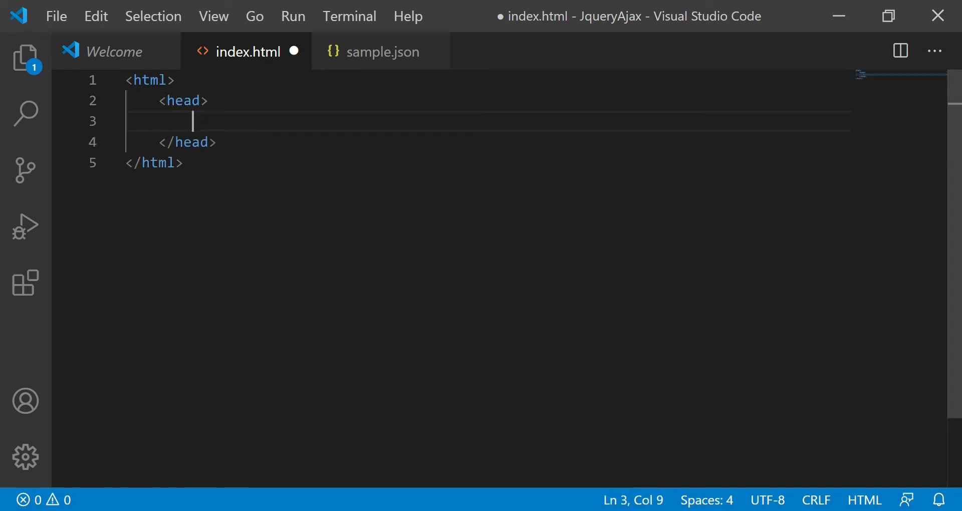
type("bod")
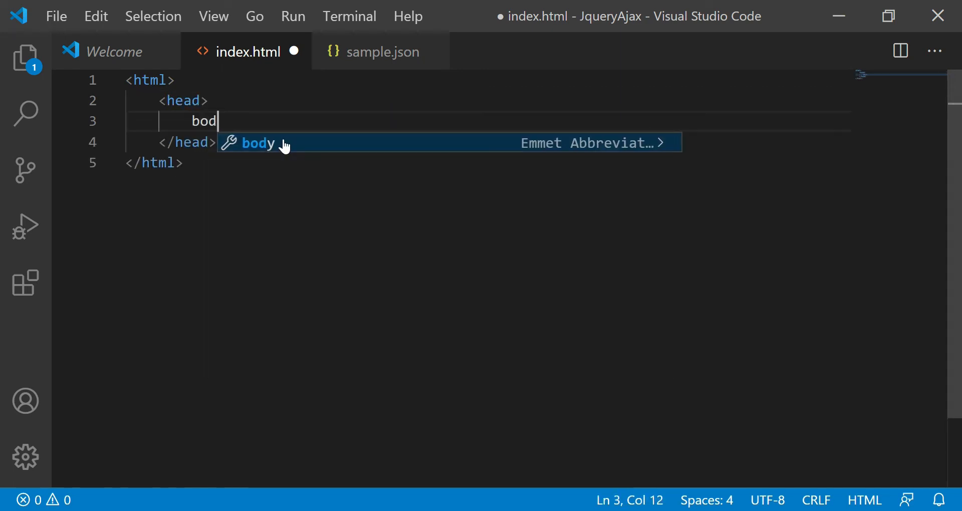
key("Tab")
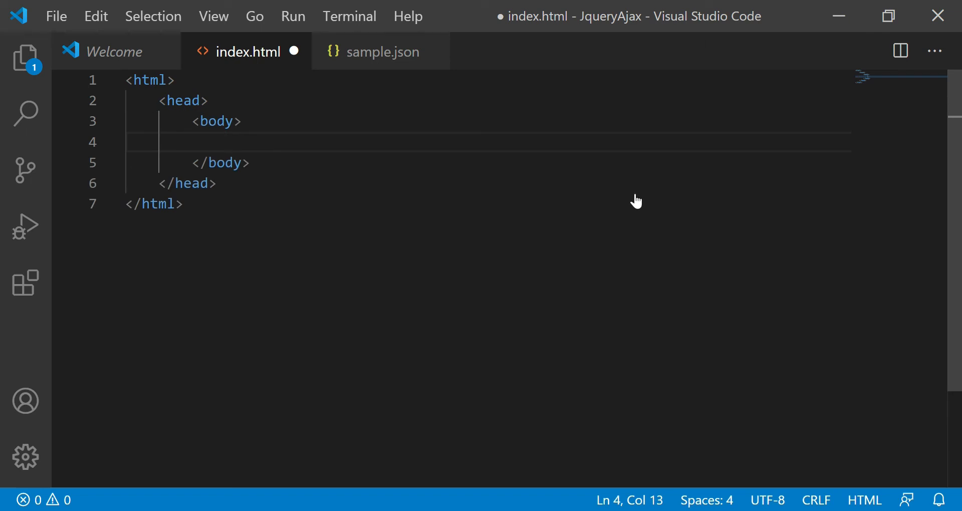
right_click(183, 100)
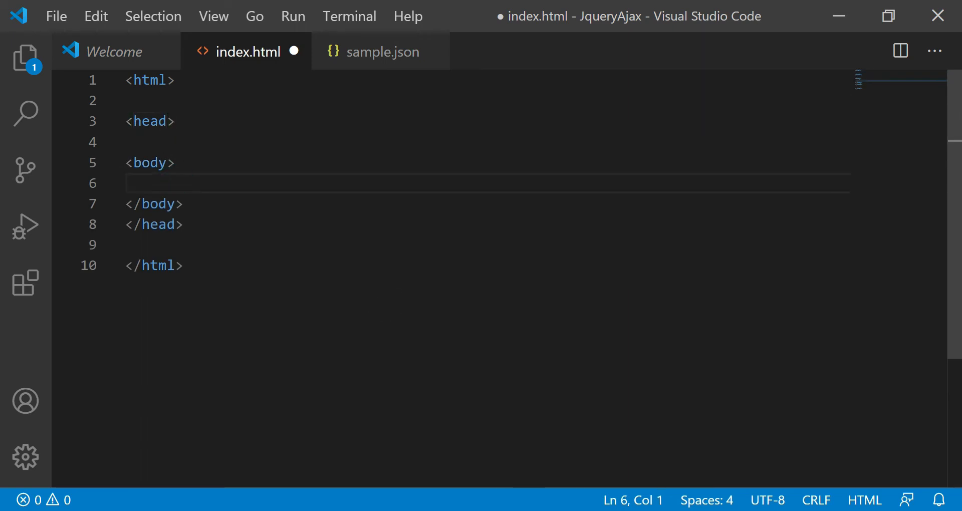
type("<div></div>")
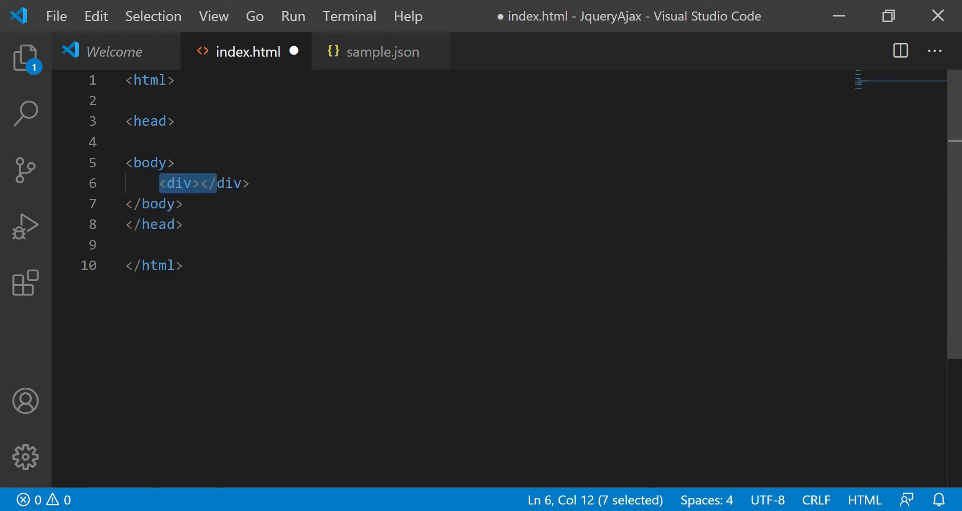
left_click(380, 52)
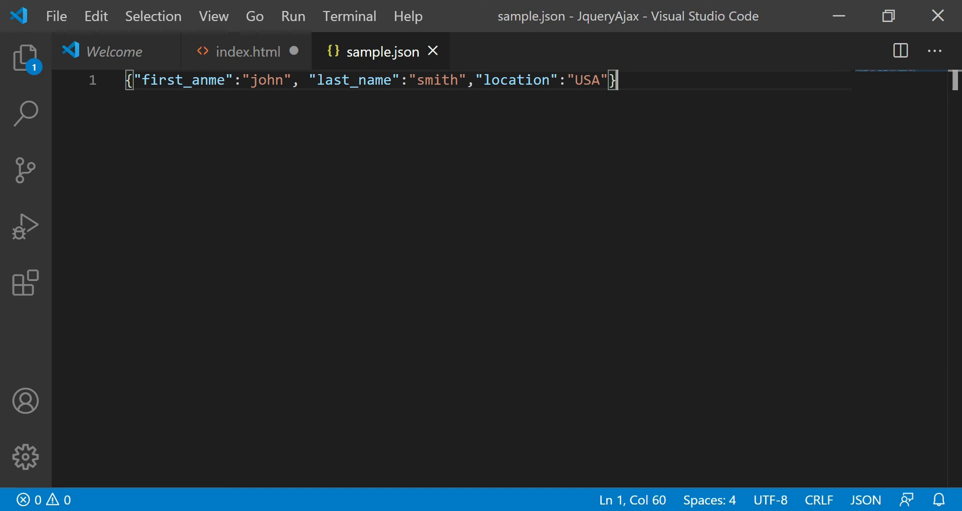
Open the jQuery CDN page in Chrome and get the minified jQuery Core 3.5.1 tag
left_click(244, 51)
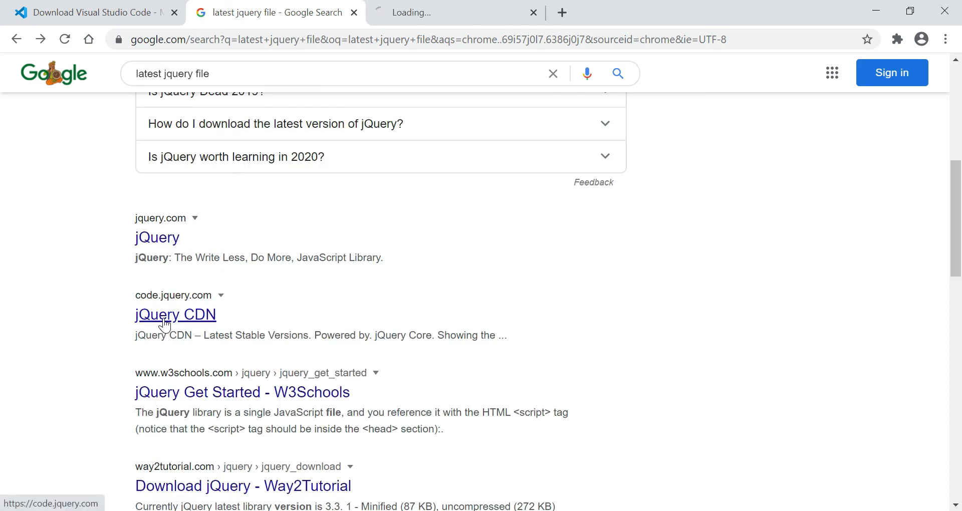
left_click(175, 314)
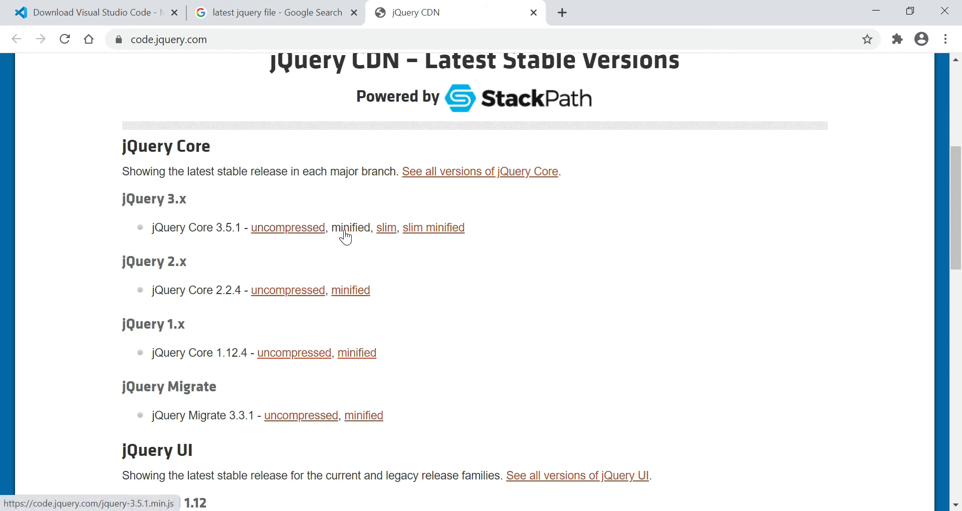
left_click(350, 227)
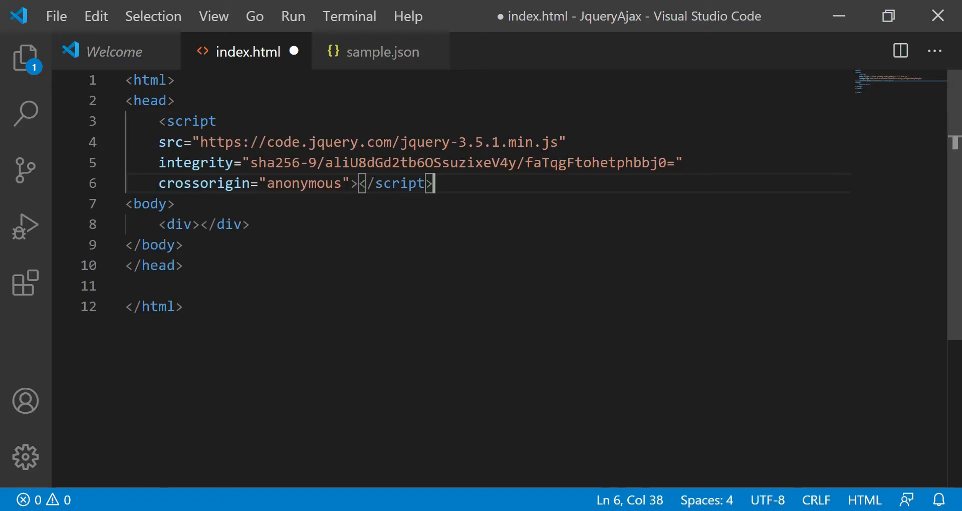
Trim the jQuery tag to its src and add an empty text/javascript script block
key("enter")
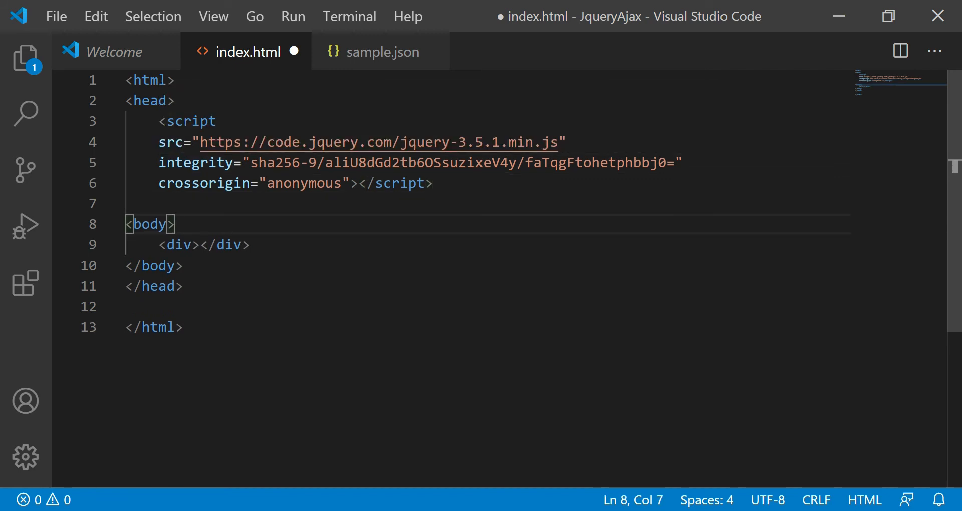
left_click_drag(159, 162, 341, 183)
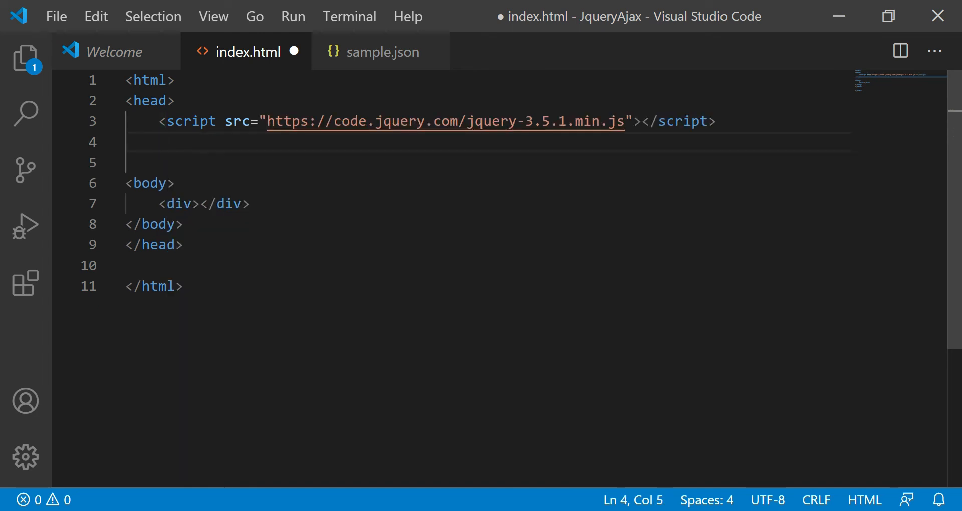
type("<script ty></script>")
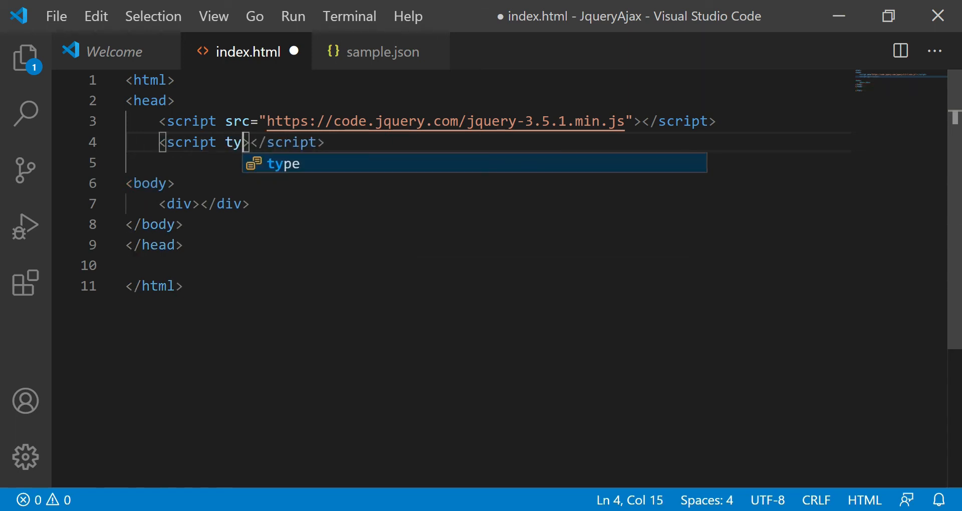
key("Tab")
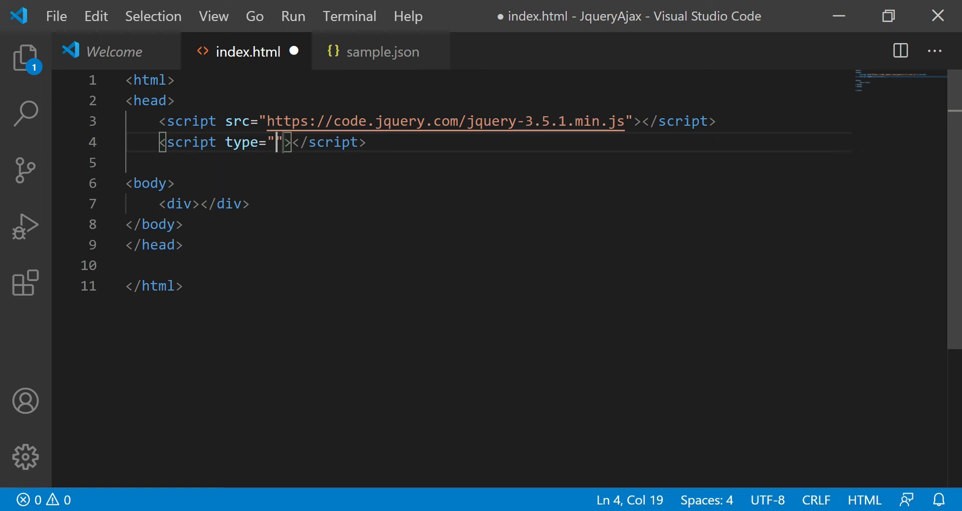
type("text/ja")
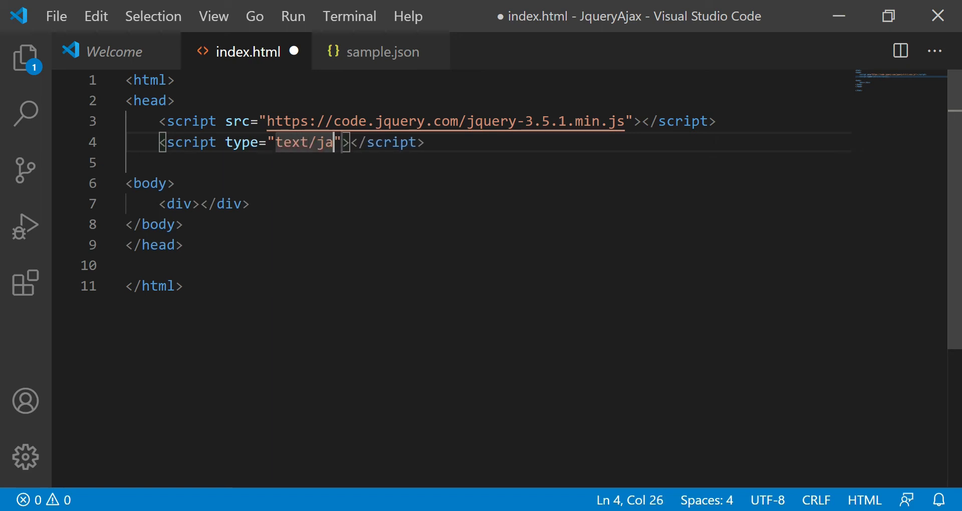
type("vascript")
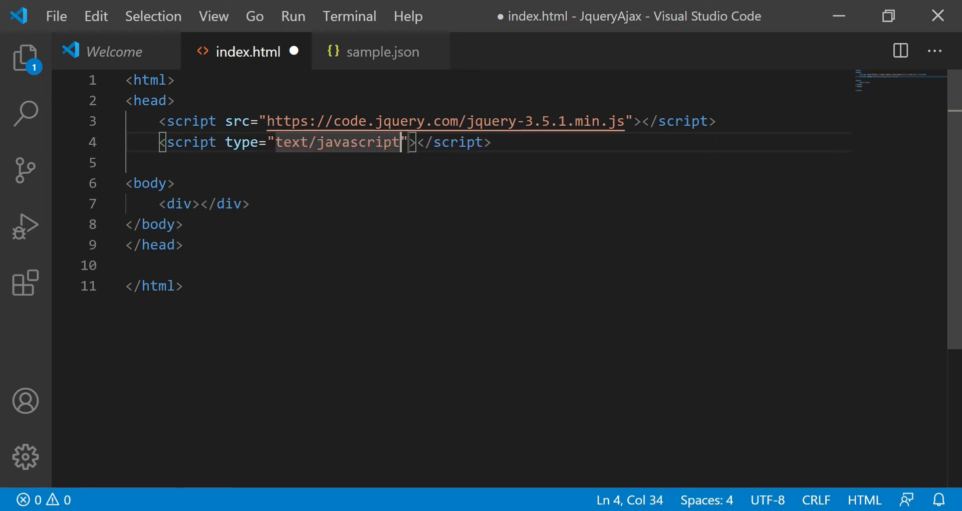
key("Enter")
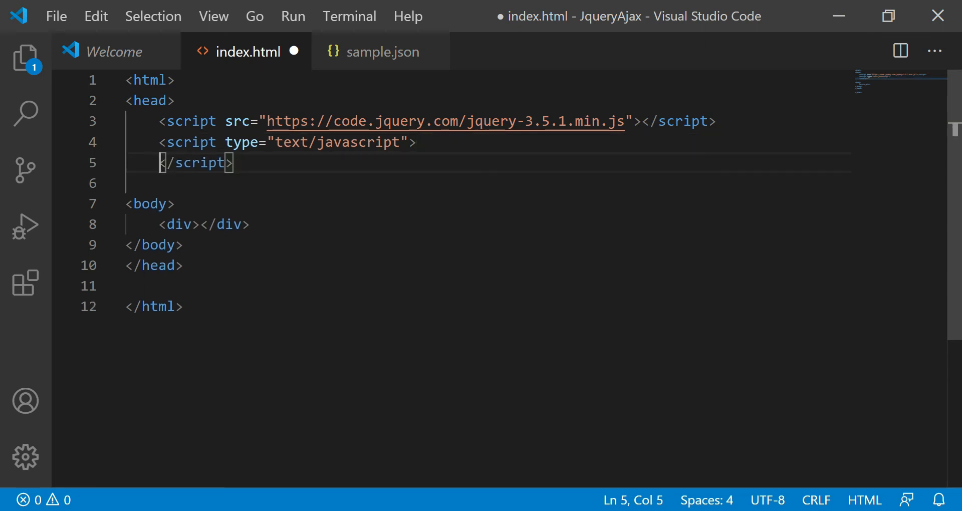
Begin the $.ajax GET call and check the JSON file's name in the project
type("$.ajax({")
type("url")
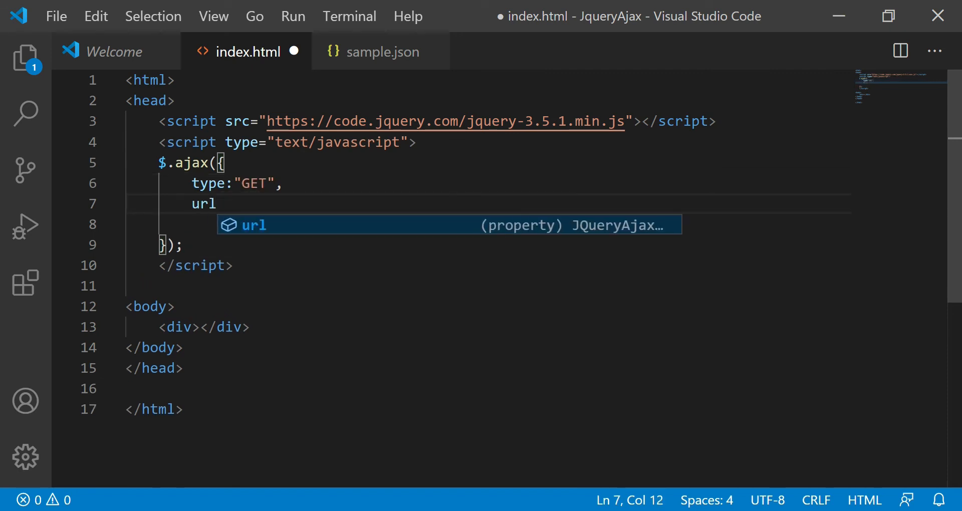
type(":")
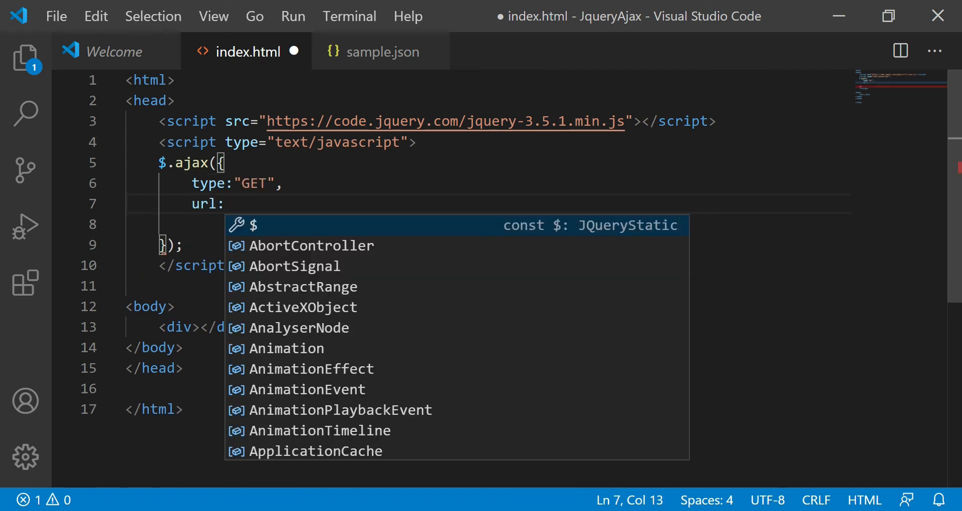
type("\"\"")
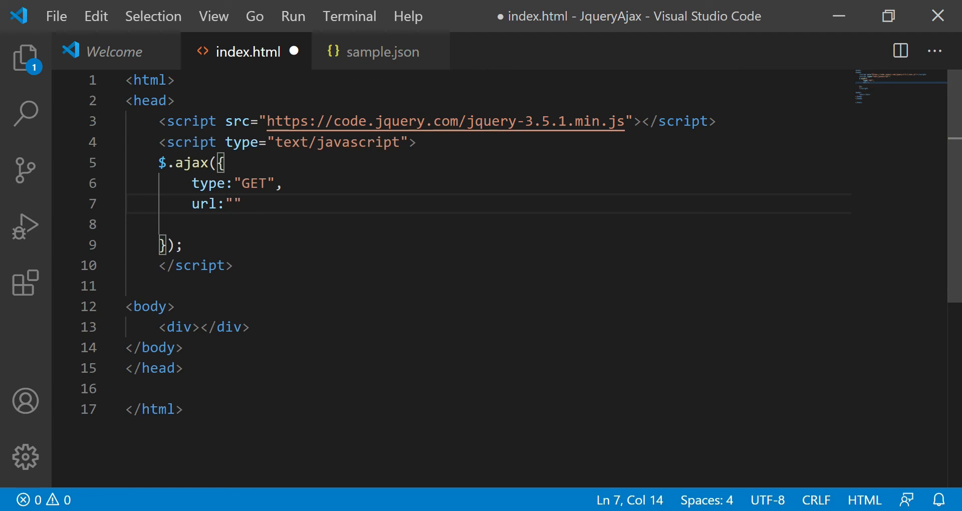
left_click(382, 51)
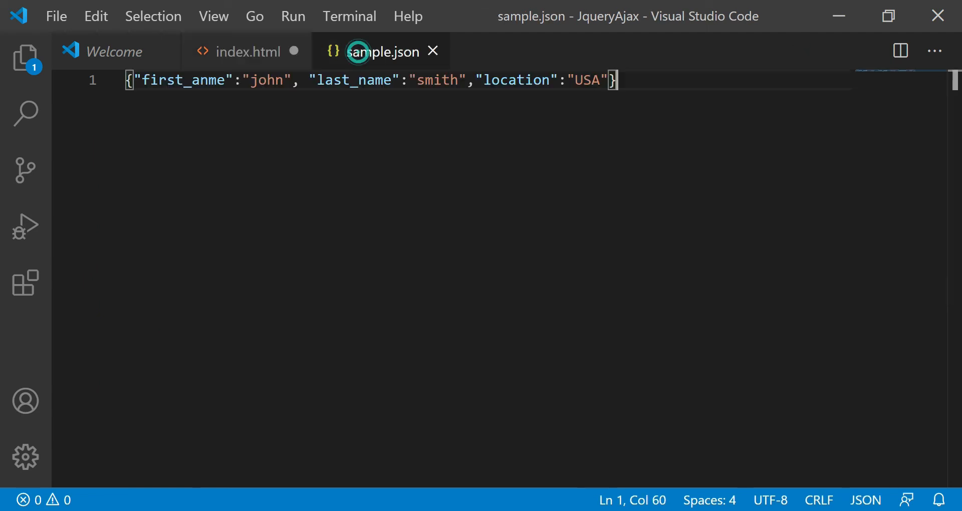
left_click(25, 59)
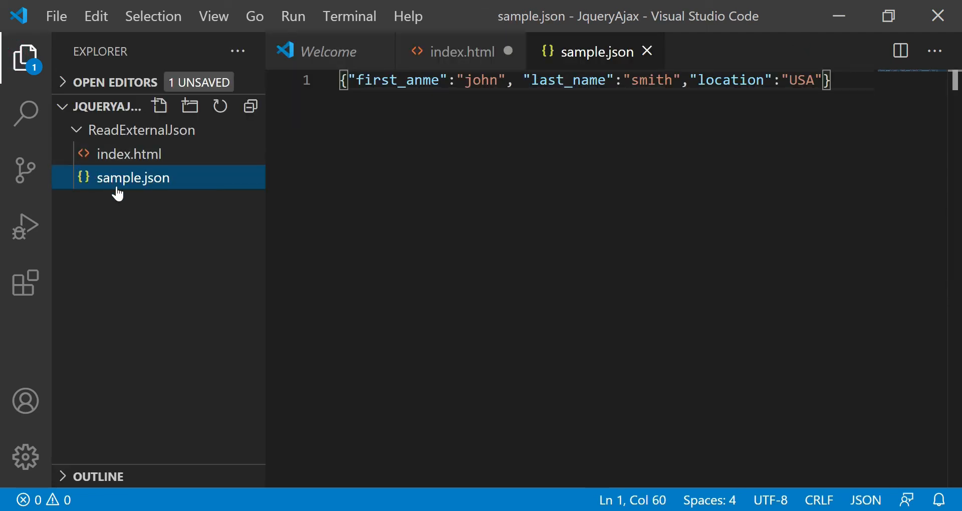
left_click(459, 51)
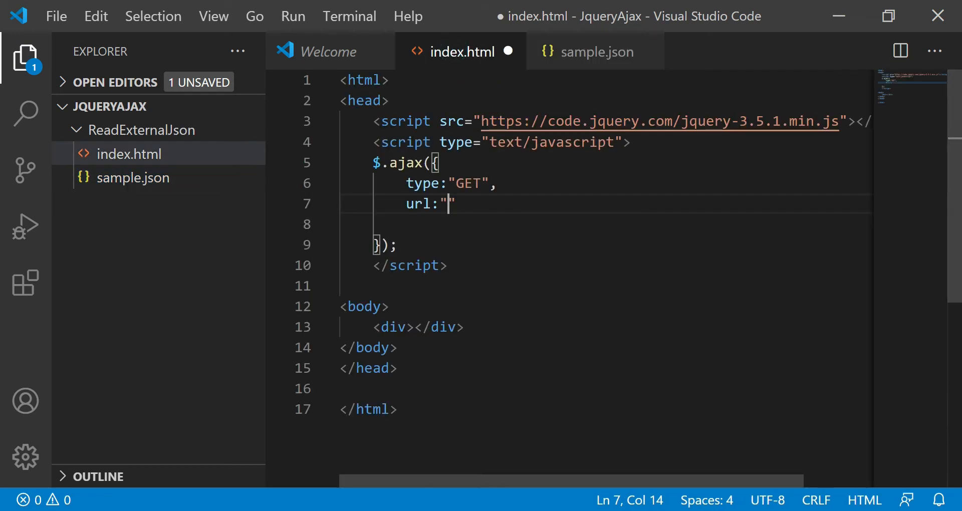
Set url to sample.json with a success function calling console.log(respose)
type("sample.json")
type("success:fun")
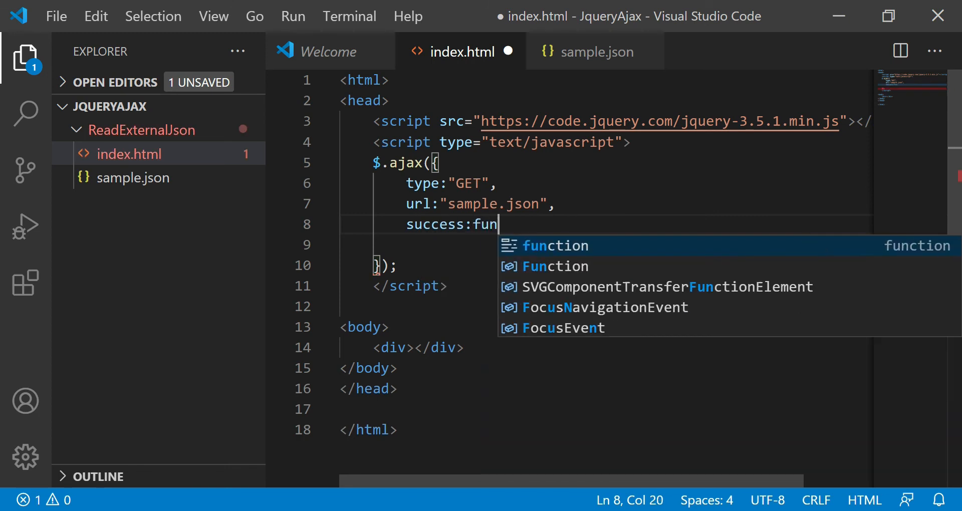
key("Tab")
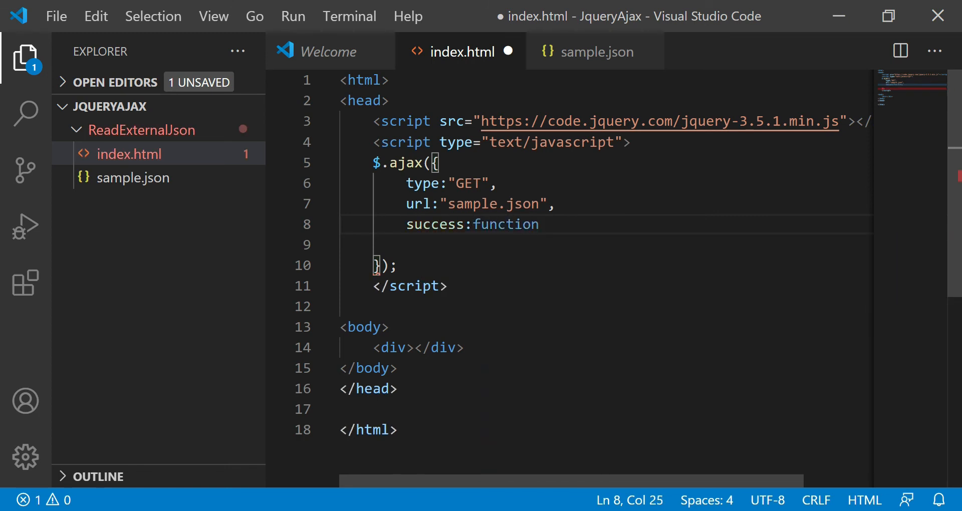
type("(response")
type("con")
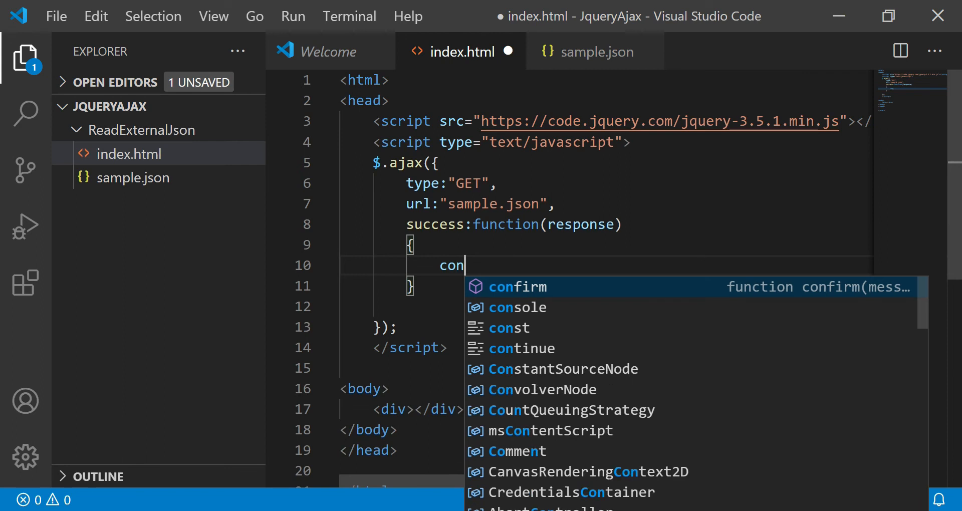
type("sole.")
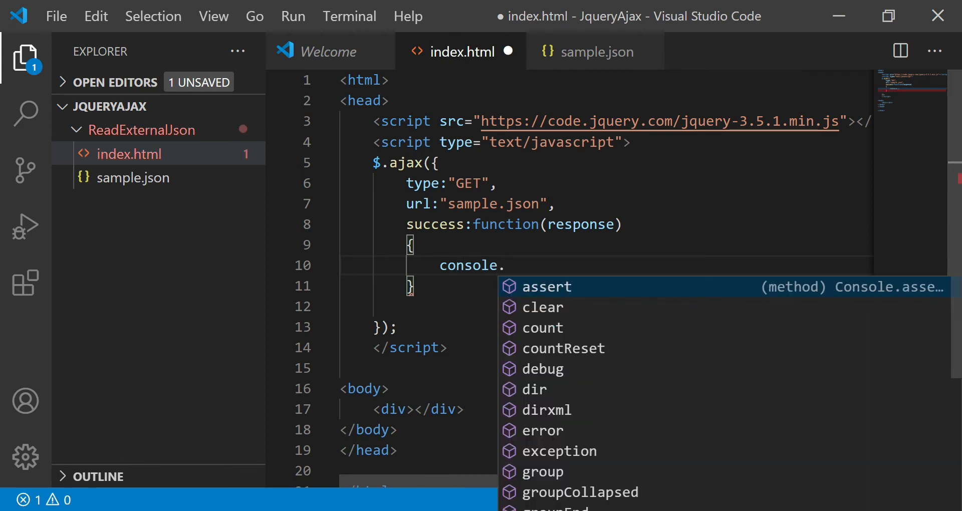
type("log")
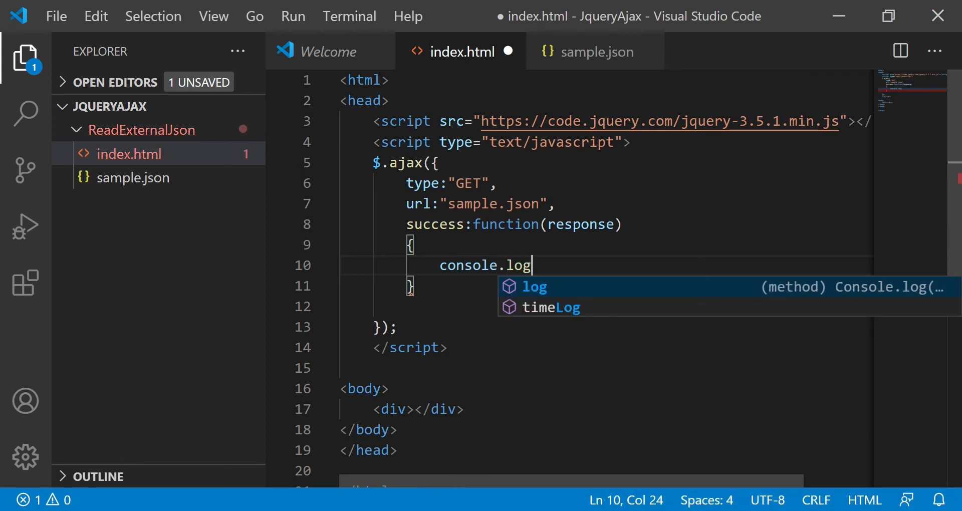
type("(respose);")
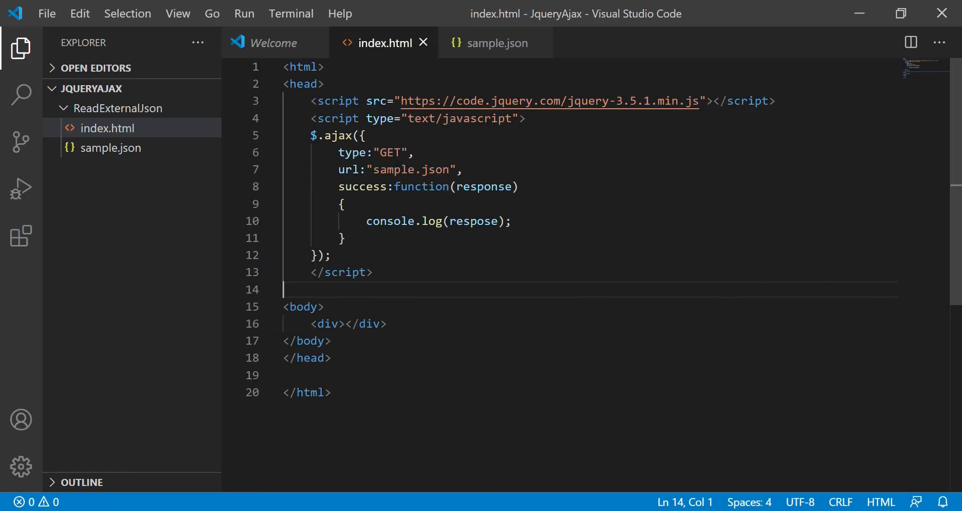
Find the installed Live Server extension, then launch index.html with Live Server
left_click(461, 170)
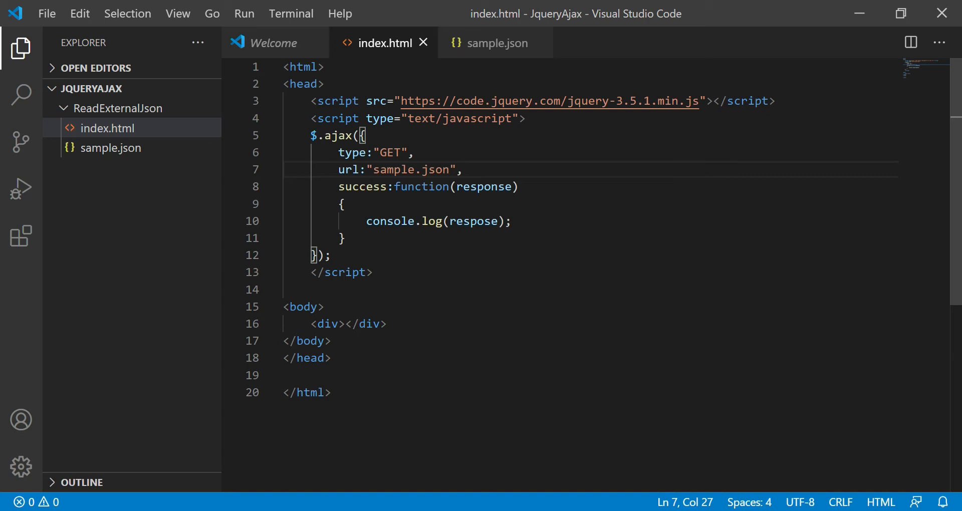
left_click(21, 237)
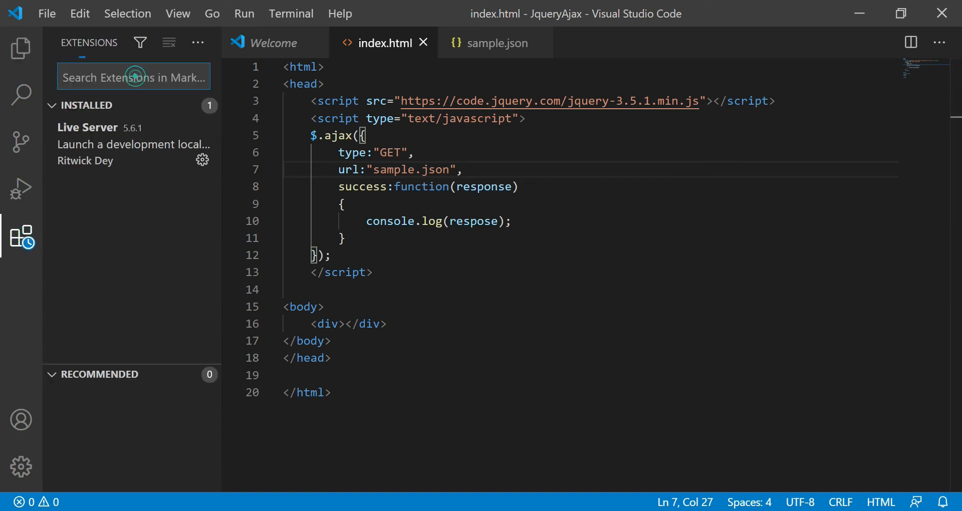
type("Live Server")
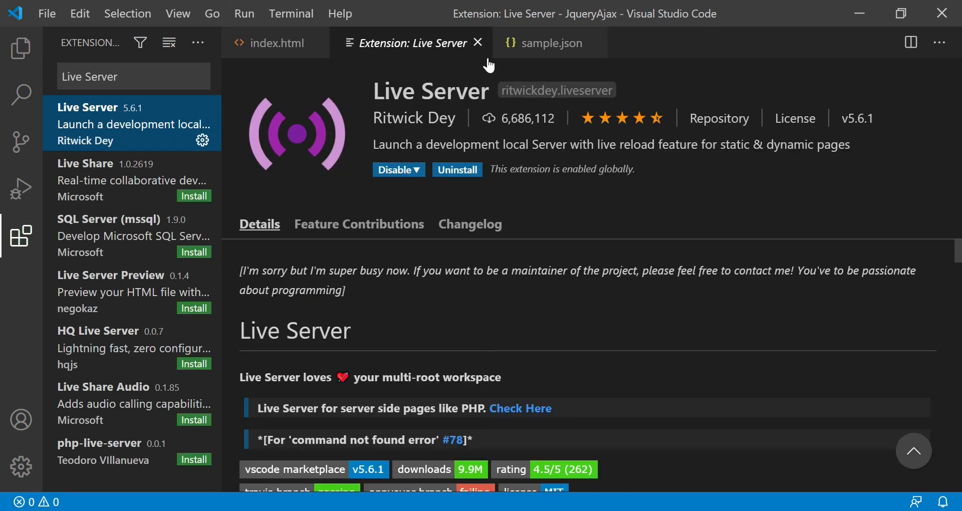
left_click(478, 44)
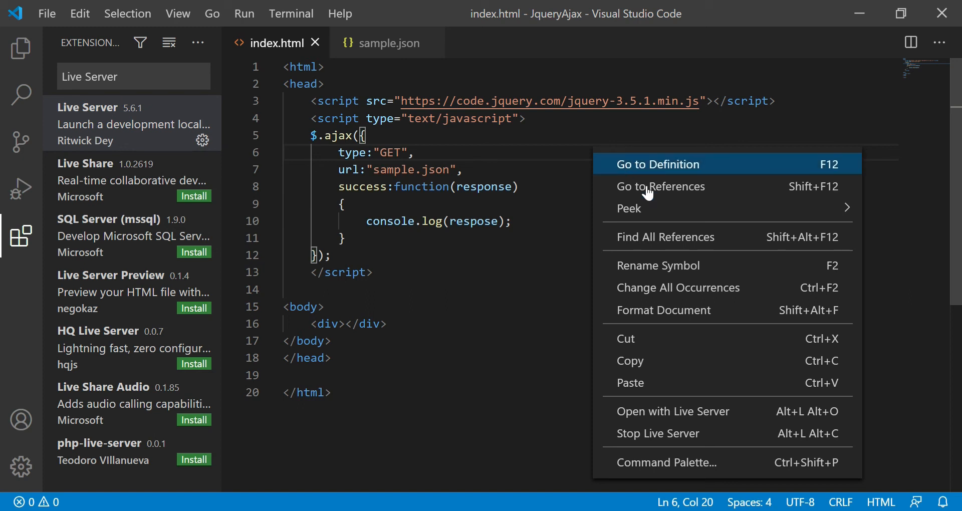
mouse_move(648, 416)
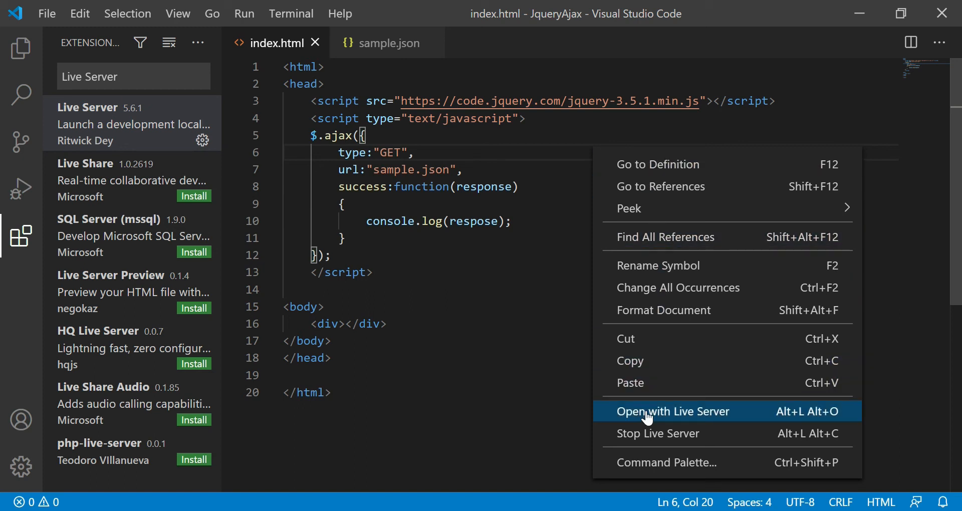
left_click(672, 411)
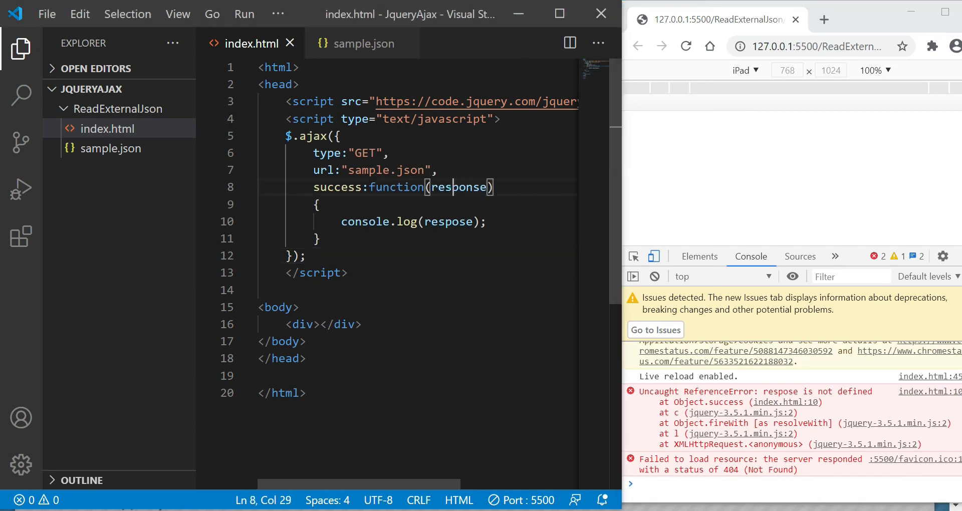
Correct 'respose' to 'response' and expand the logged object in the Chrome console
double_click(450, 222)
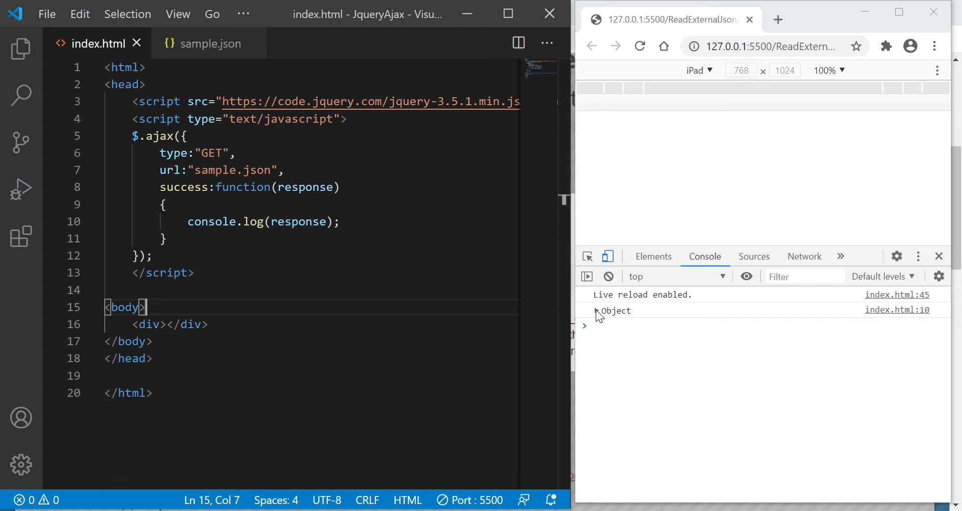
left_click(585, 311)
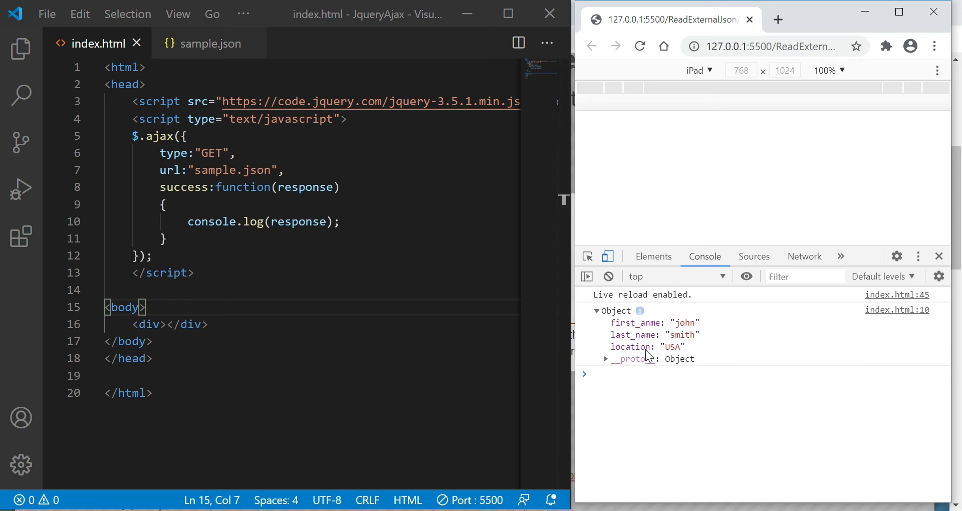
mouse_move(203, 44)
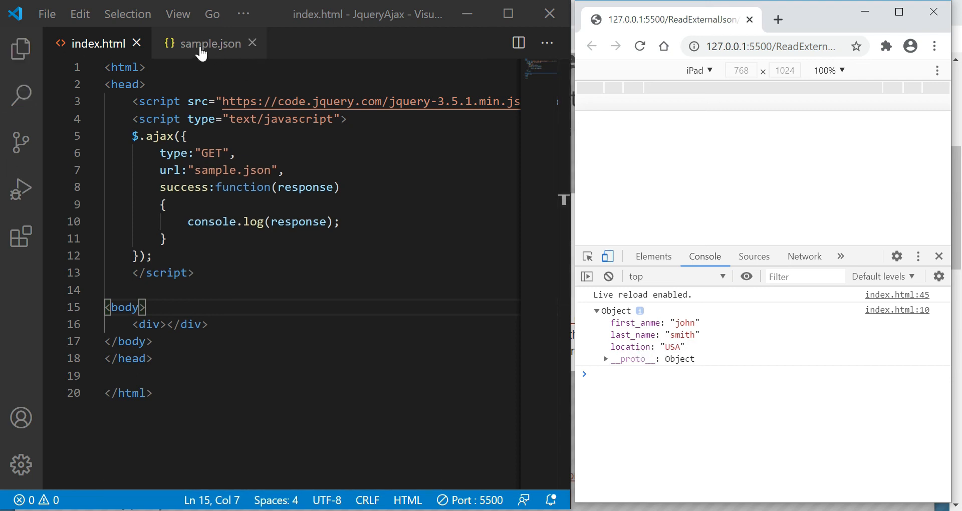
Compare key names between the sample.json and index.html tabs, then show the Explorer file list
left_click(208, 43)
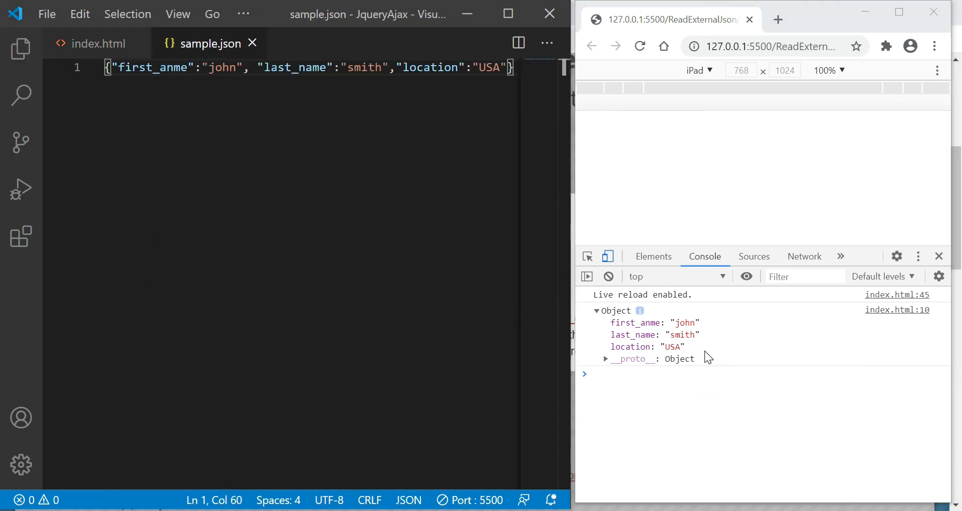
left_click(98, 44)
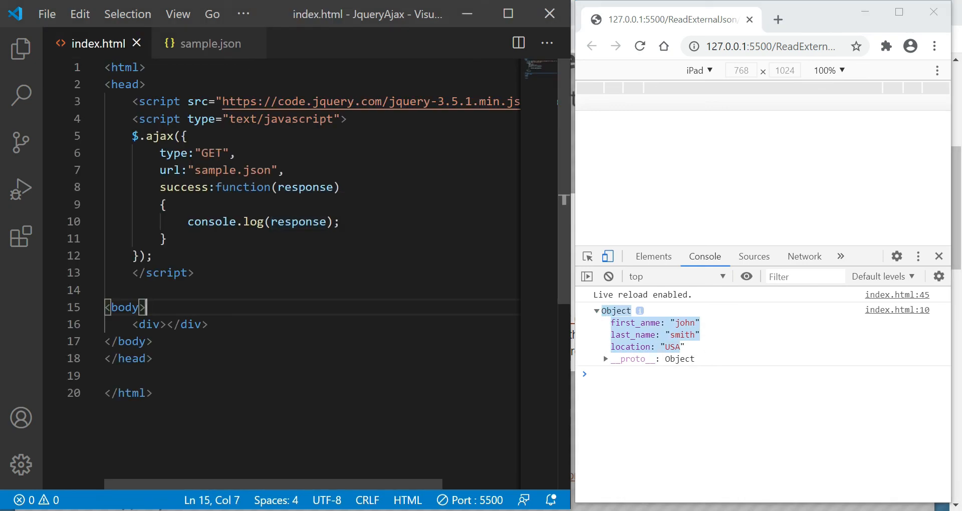
mouse_move(212, 43)
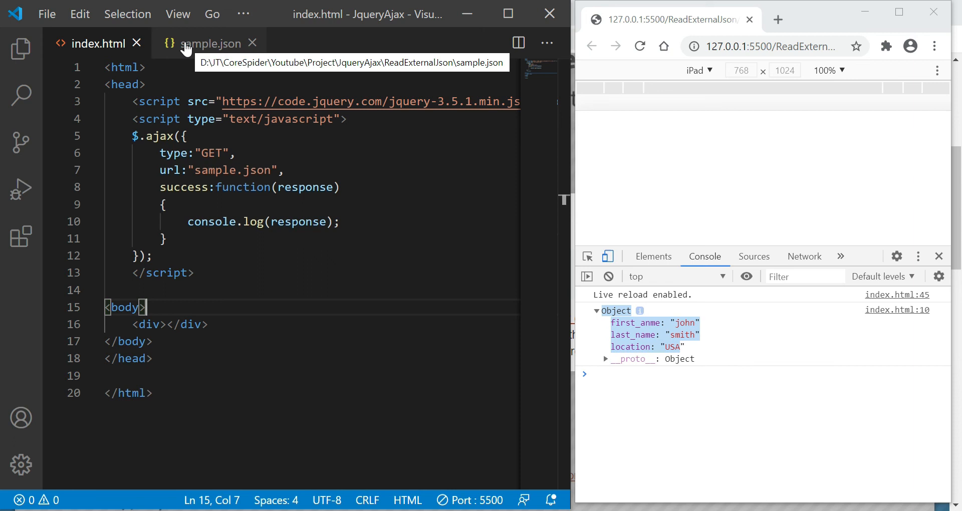
left_click(212, 43)
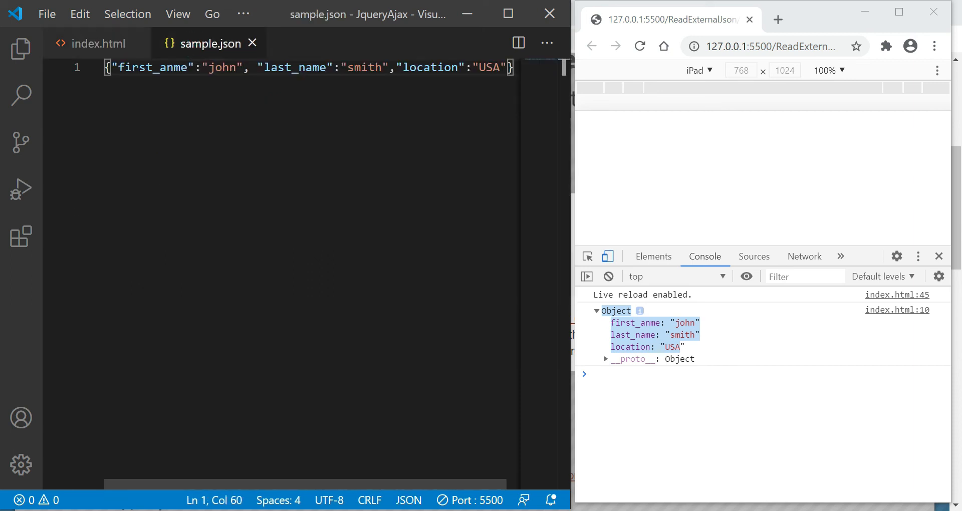
left_click(96, 44)
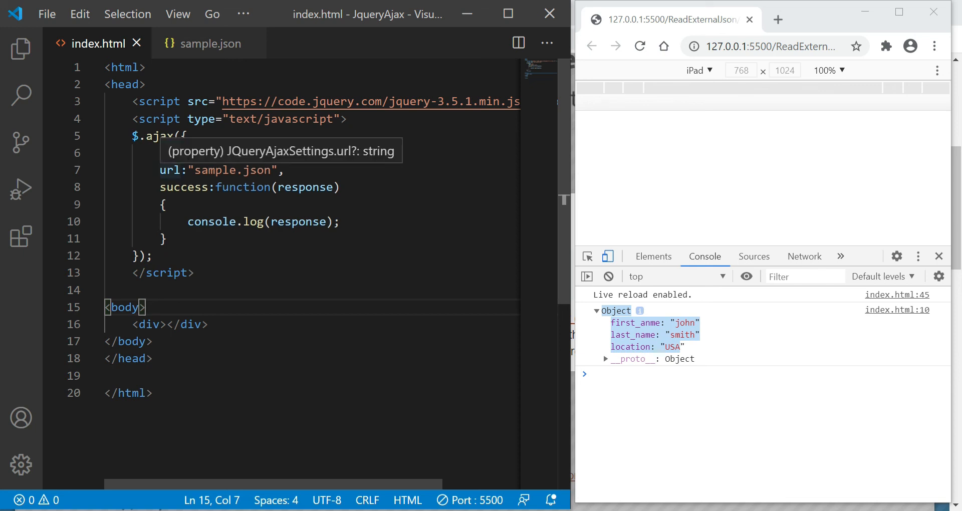
left_click(20, 48)
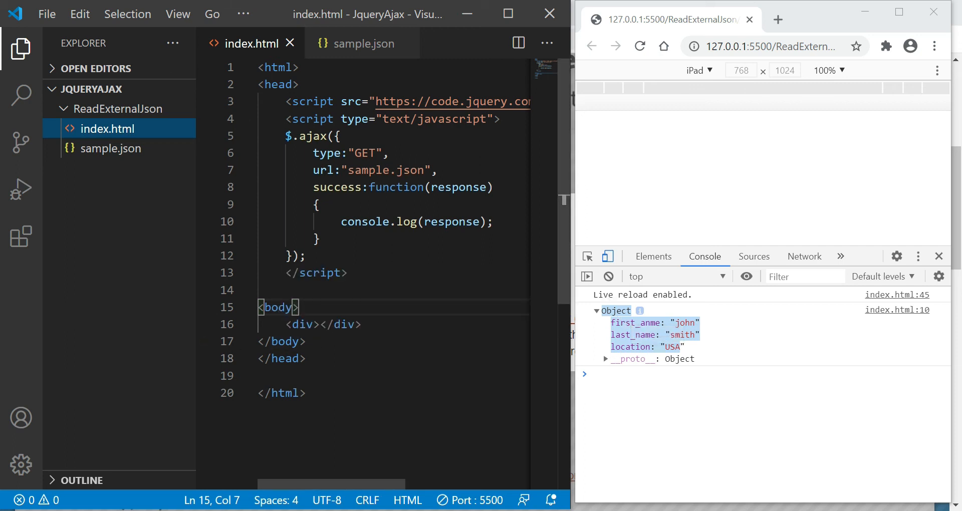
mouse_move(651, 104)
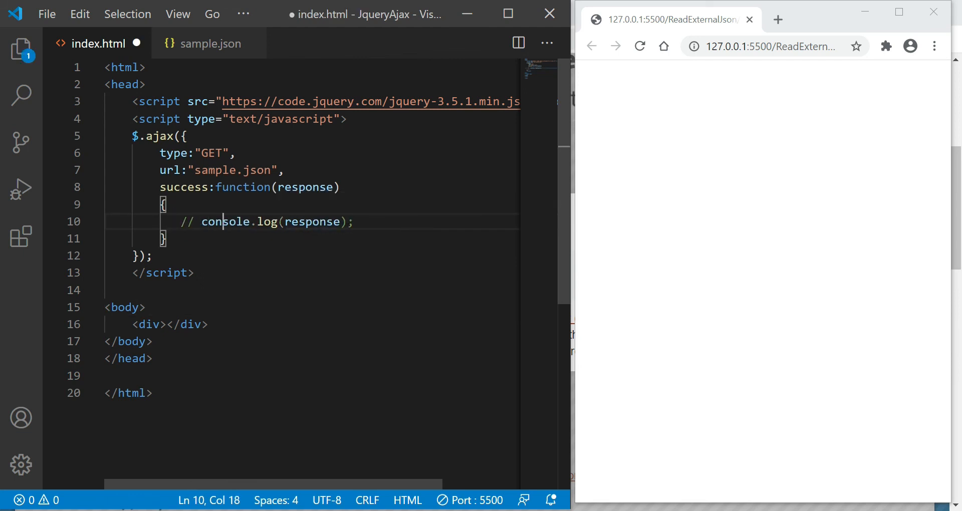
Start a $("div") jQuery call on a new line below the commented-out console.log
type("$(\"\")")
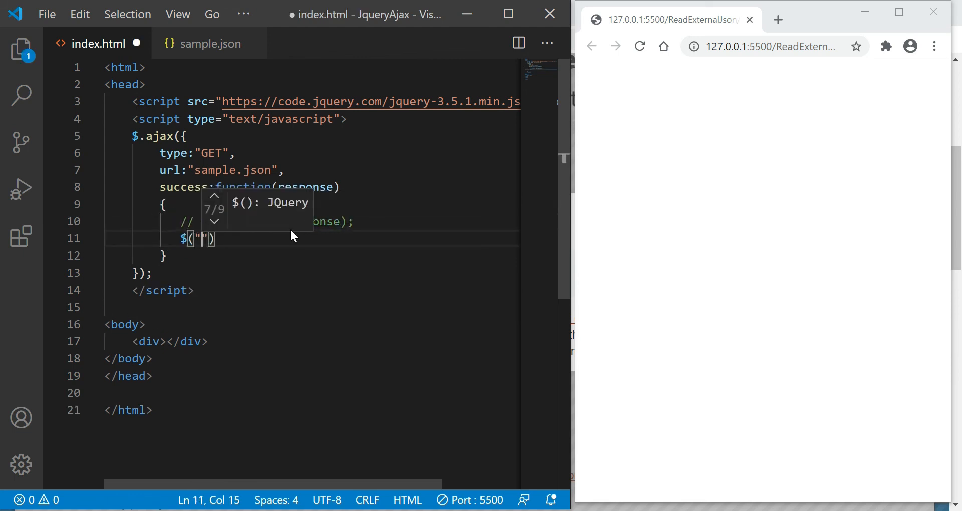
type("div")
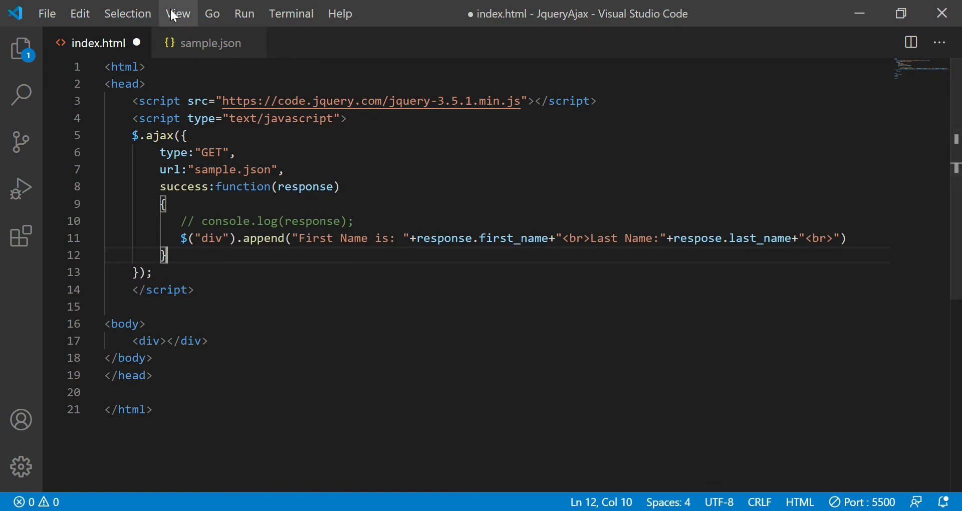
Append "First Name:" with response.first_name and a <br> to the div
left_click(177, 13)
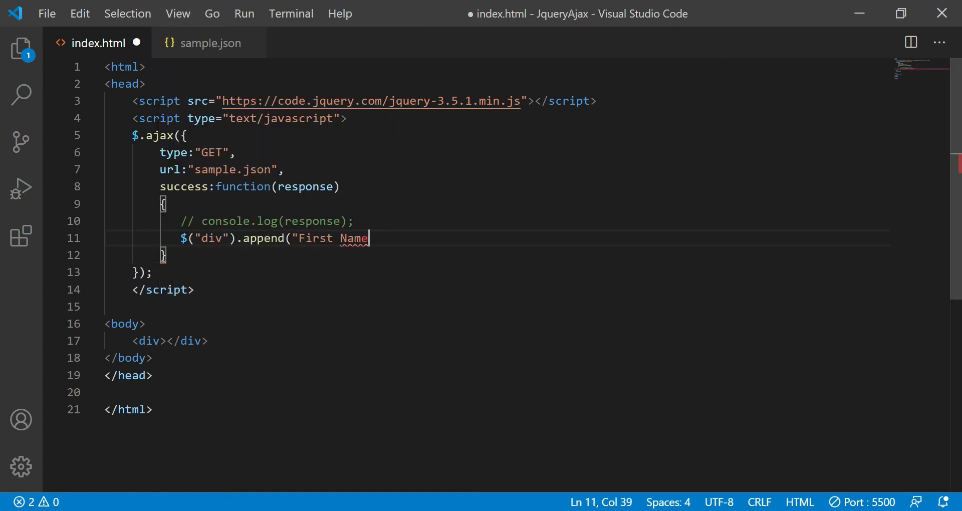
type(":\"+res")
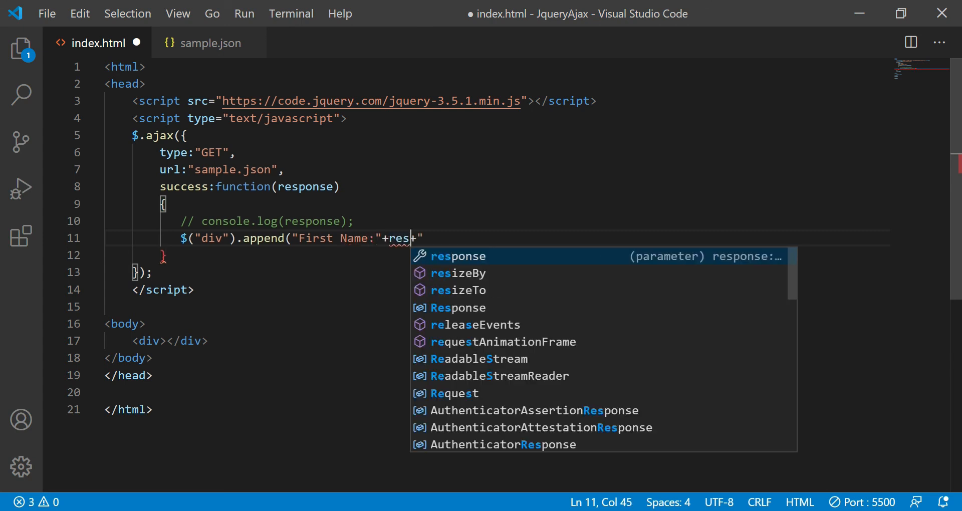
type("ponse")
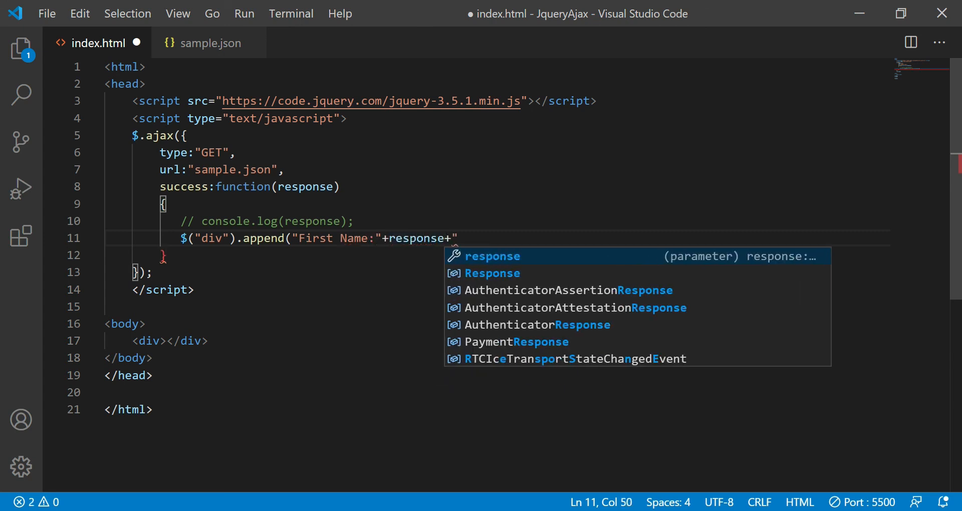
type(".first_")
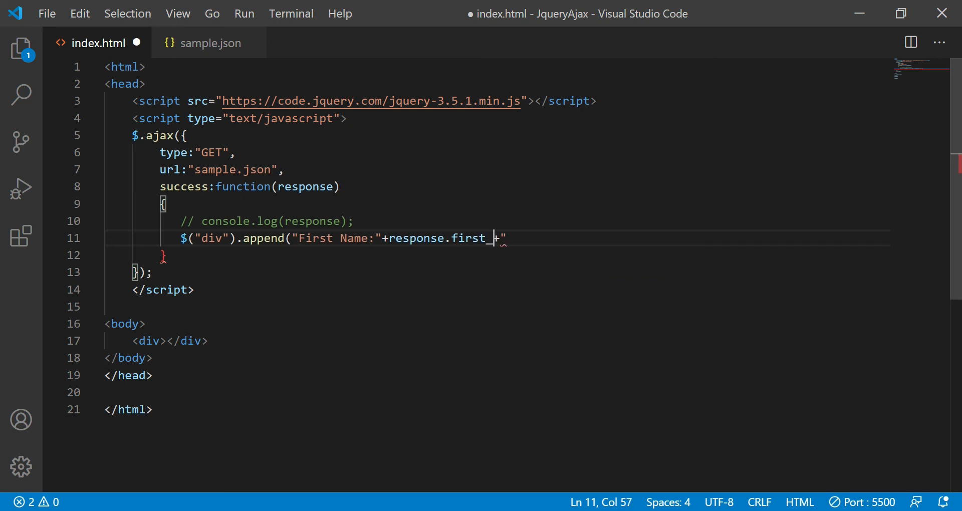
type("n")
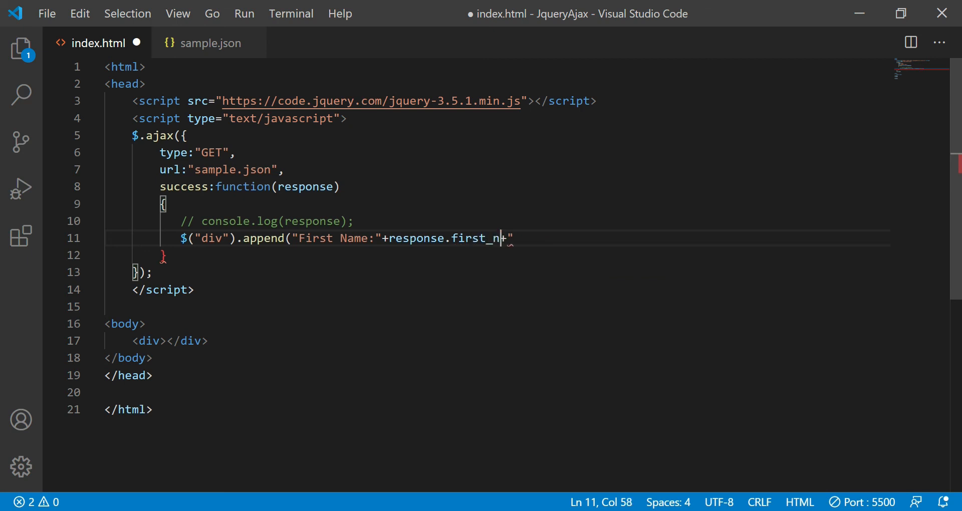
type("ame+\"<b")
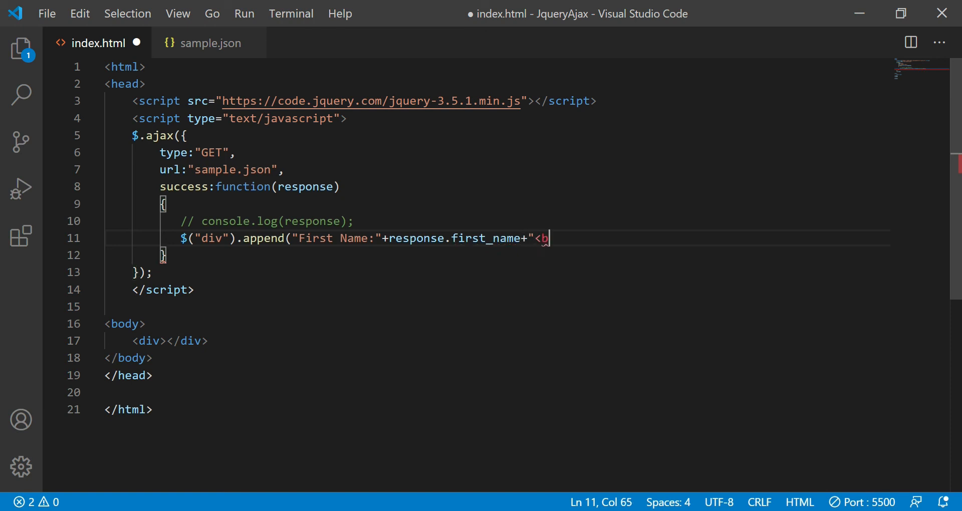
type("r>Last N\"")
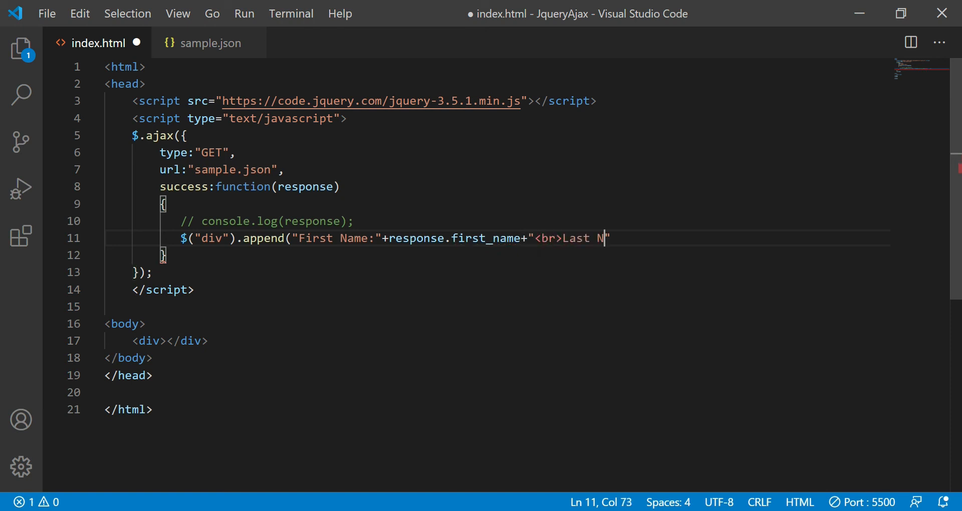
Add "Last Name:" with response.last_name and "location:" with response.location to the append
type("ame:\"+response.last+\"\"")
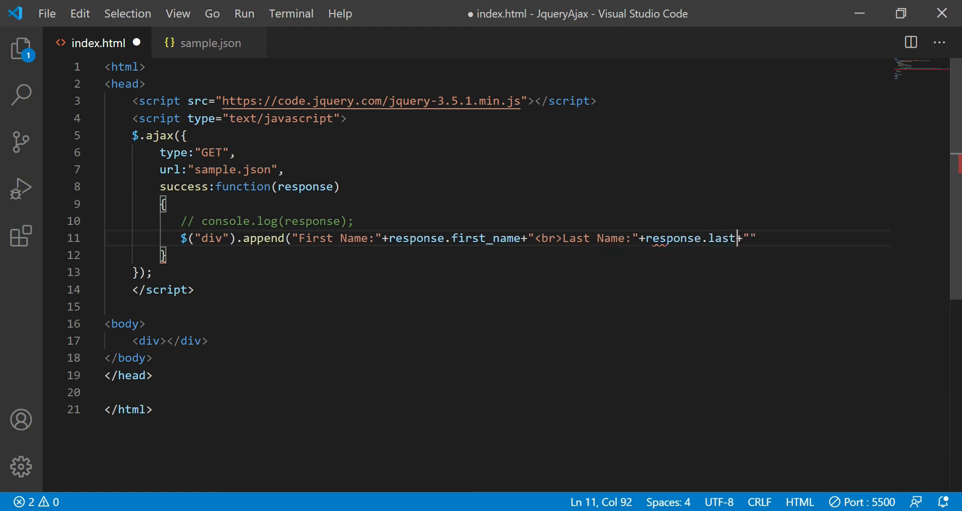
type("_n")
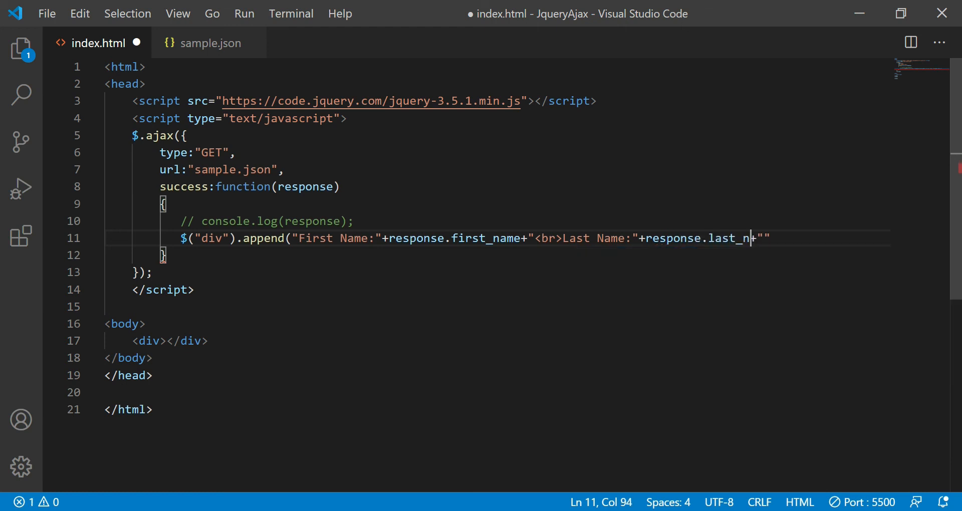
type("ame+")
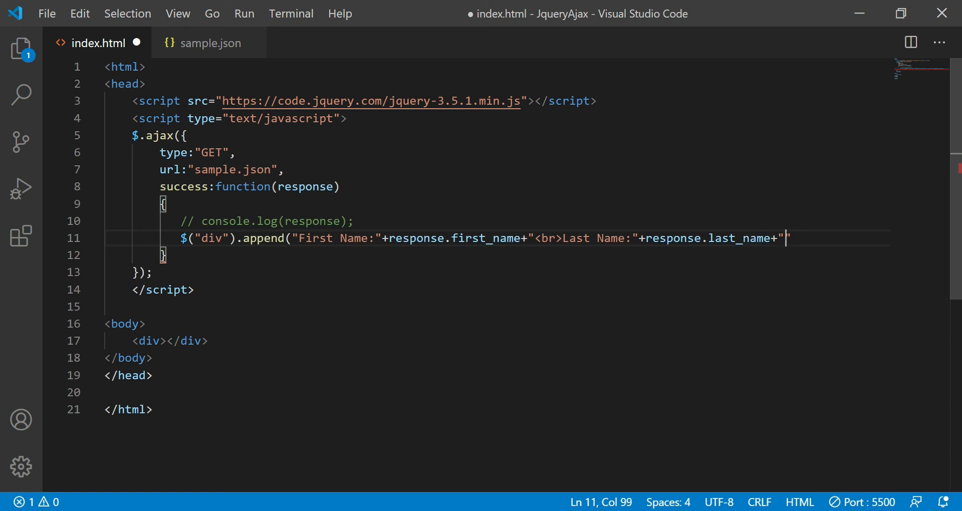
type(">br>")
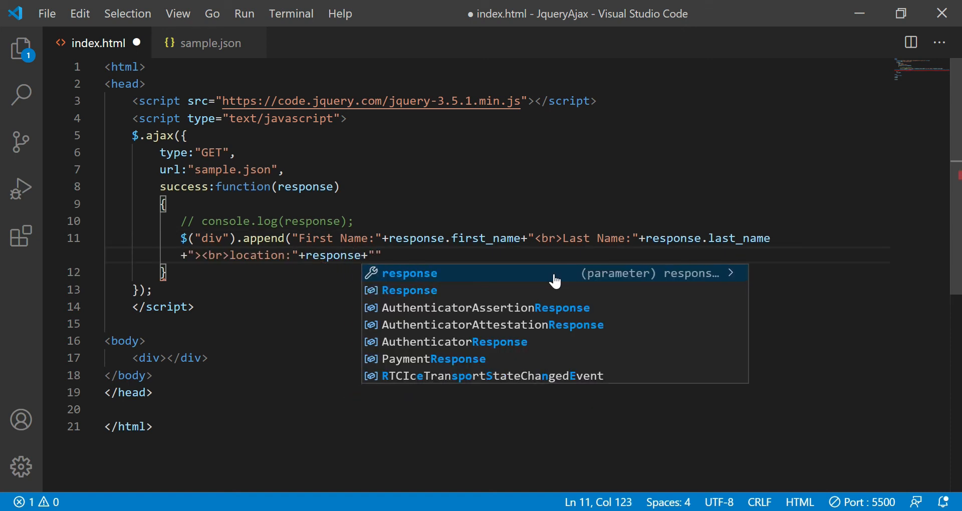
type(".locatio")
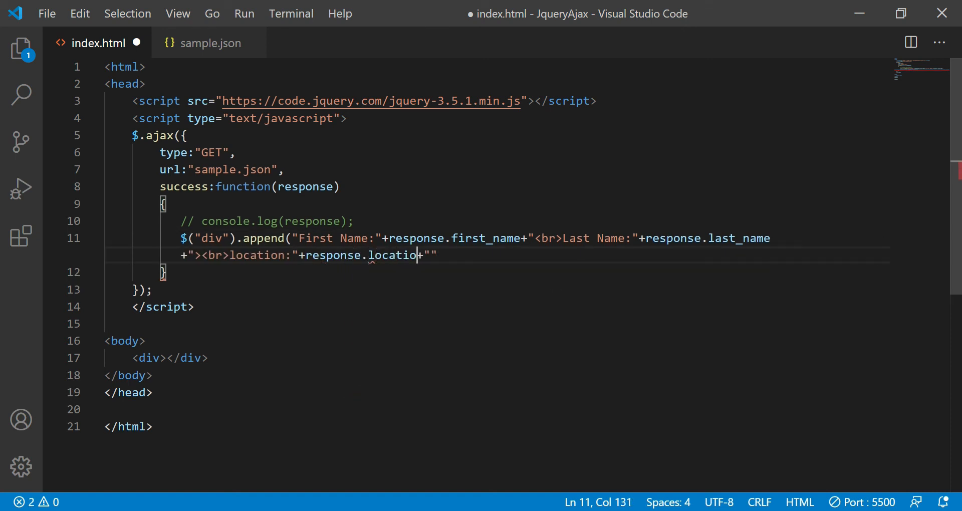
type("on\");")
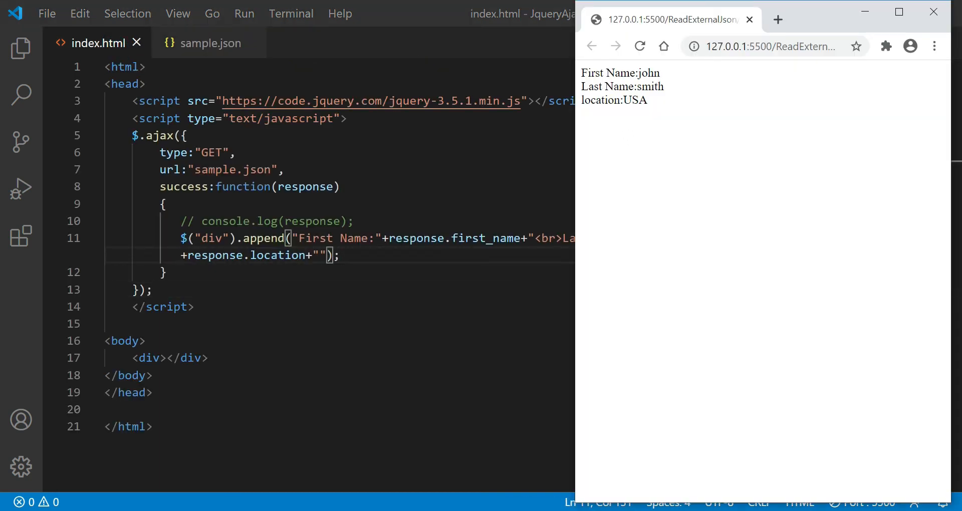
Highlight the displayed first name 'john' on the live-reloaded Chrome page
double_click(647, 74)
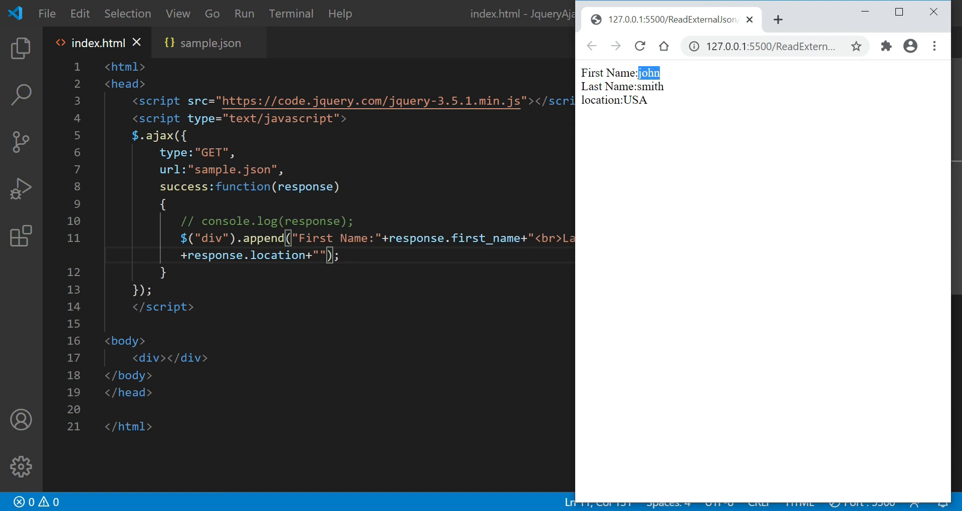